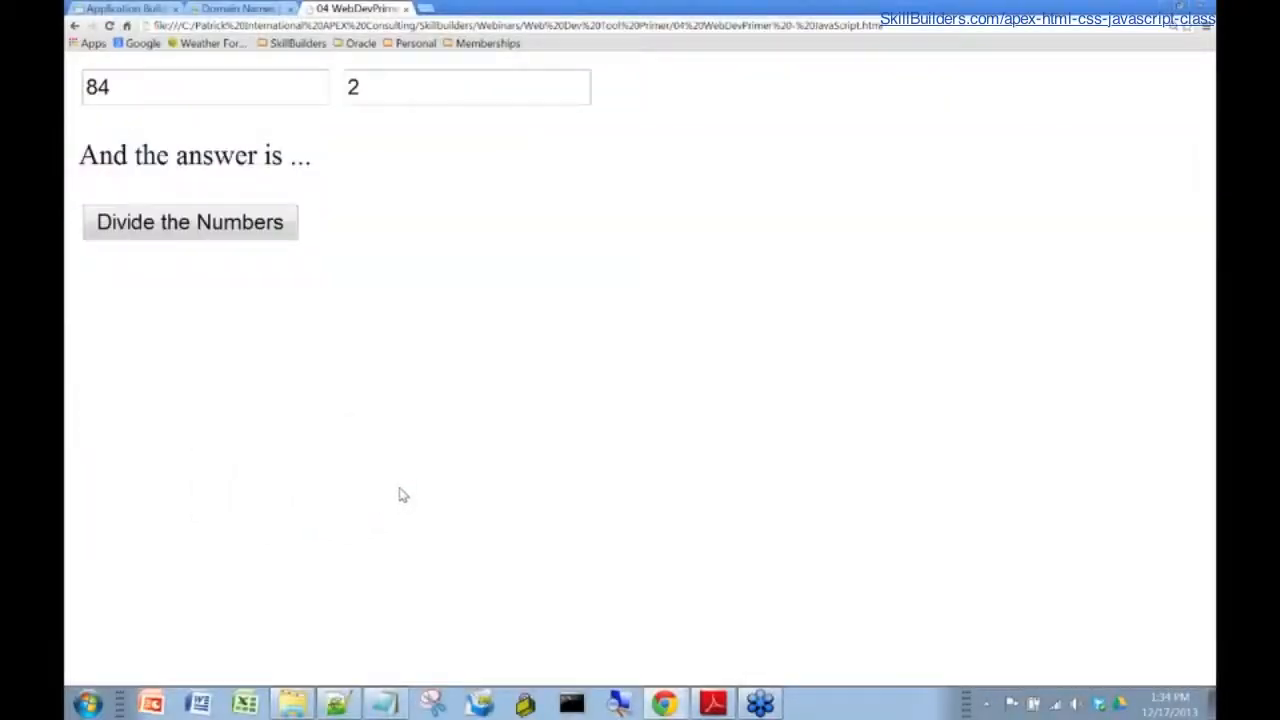
mouse_move(352, 172)
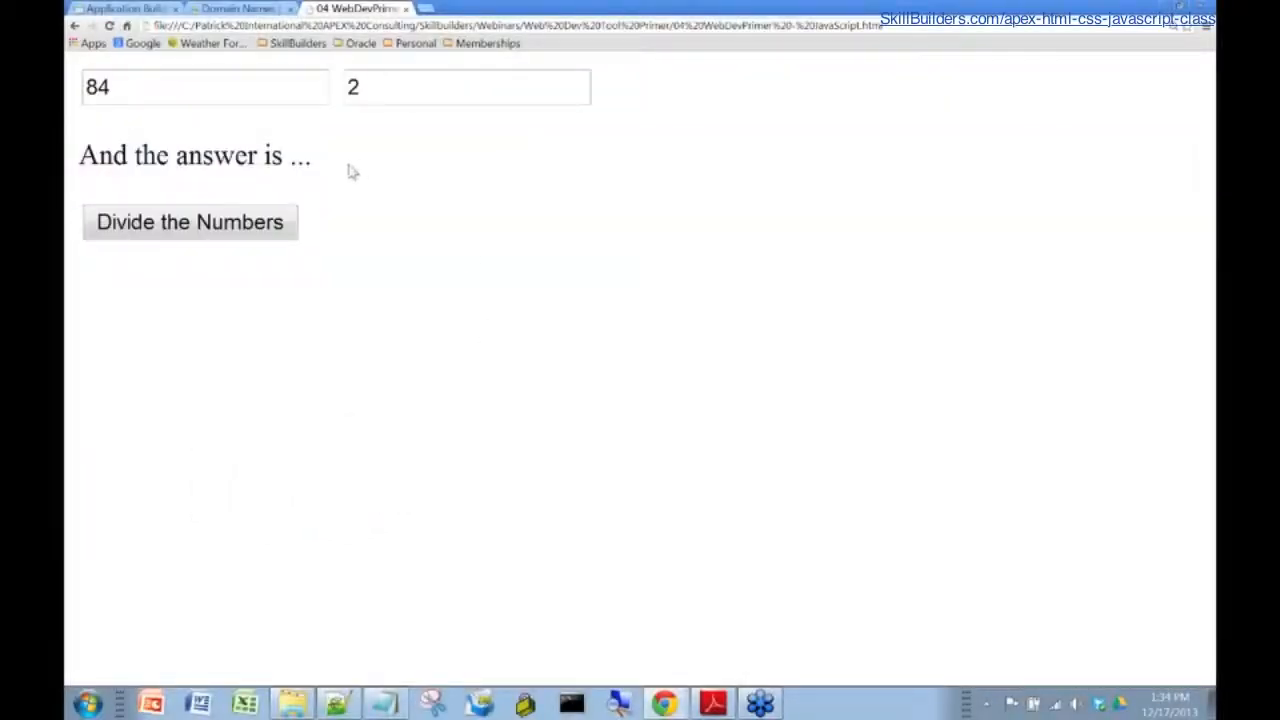
Compute 84 ÷ 2 = 42.00, then replace 2 with 0 and divide again to get Infinity
click(200, 88)
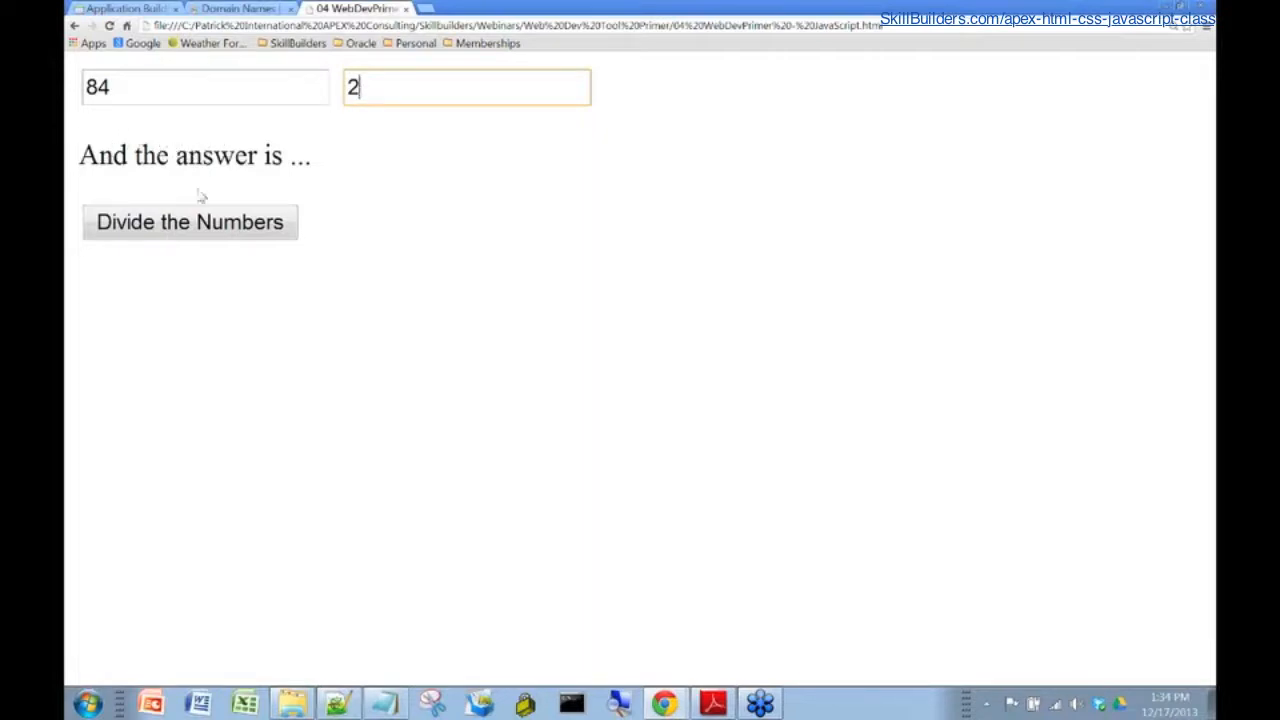
click(190, 222)
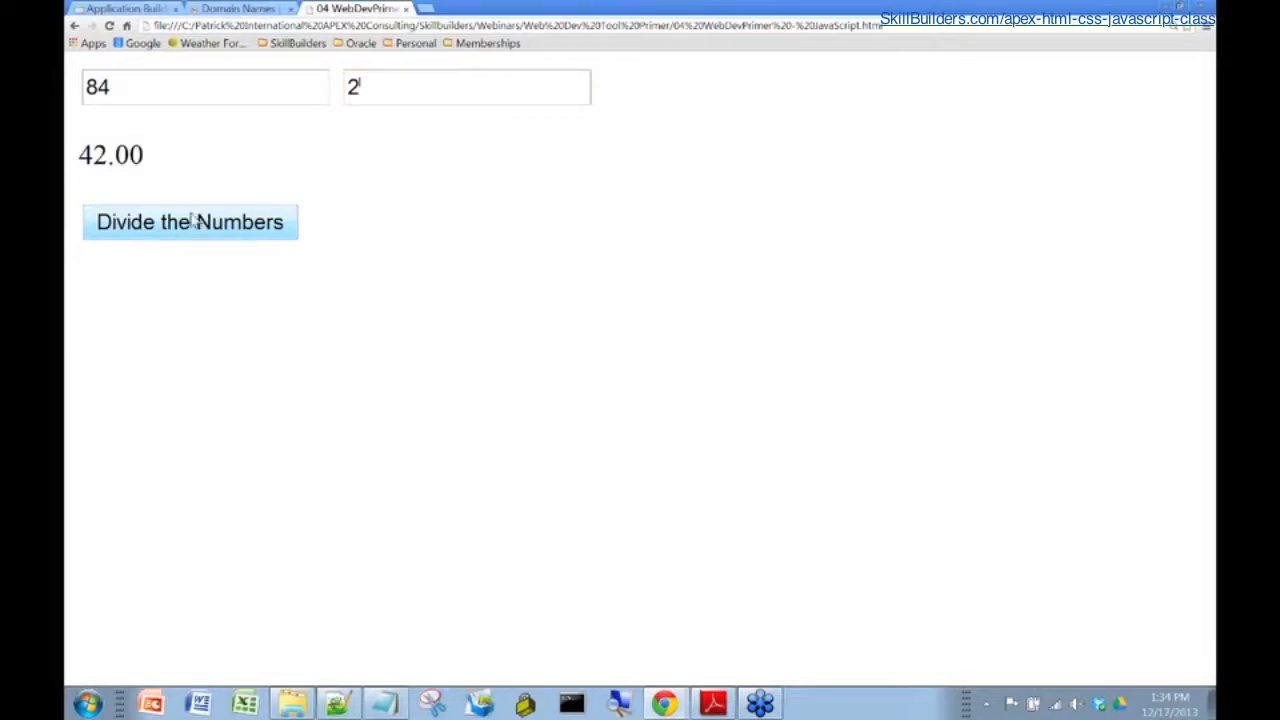
double_click(352, 88)
text(0)
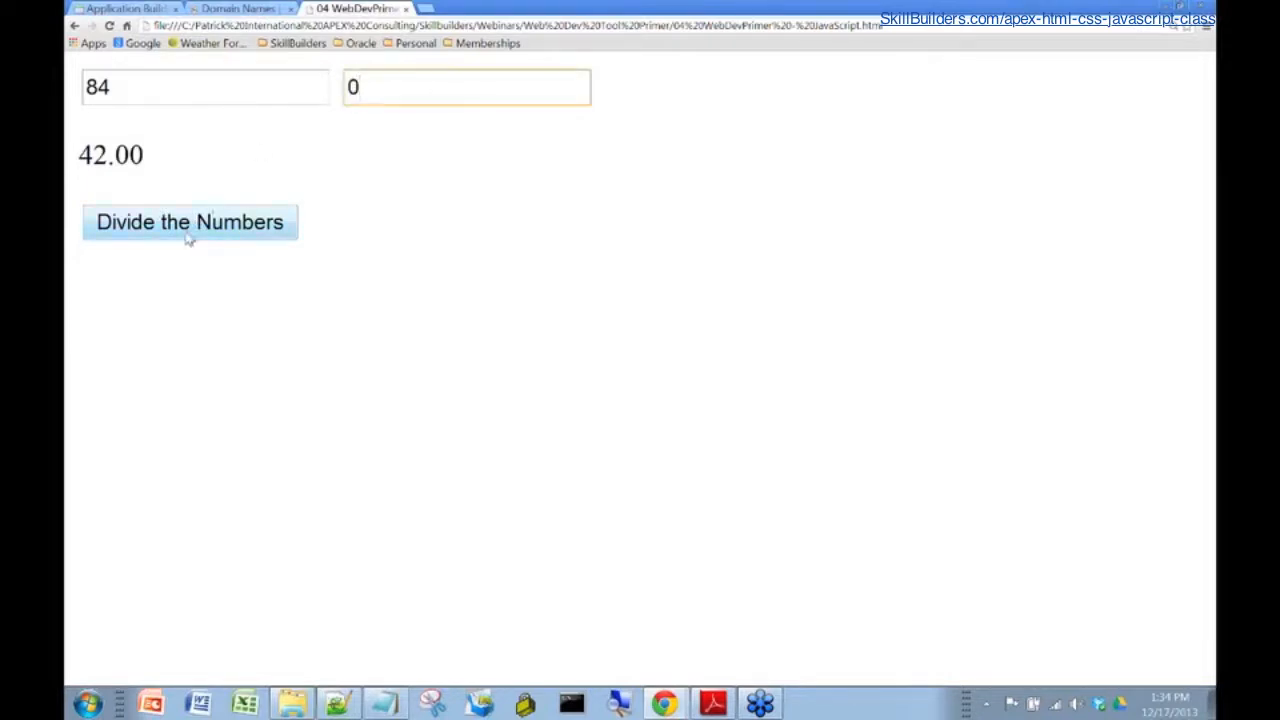
click(188, 220)
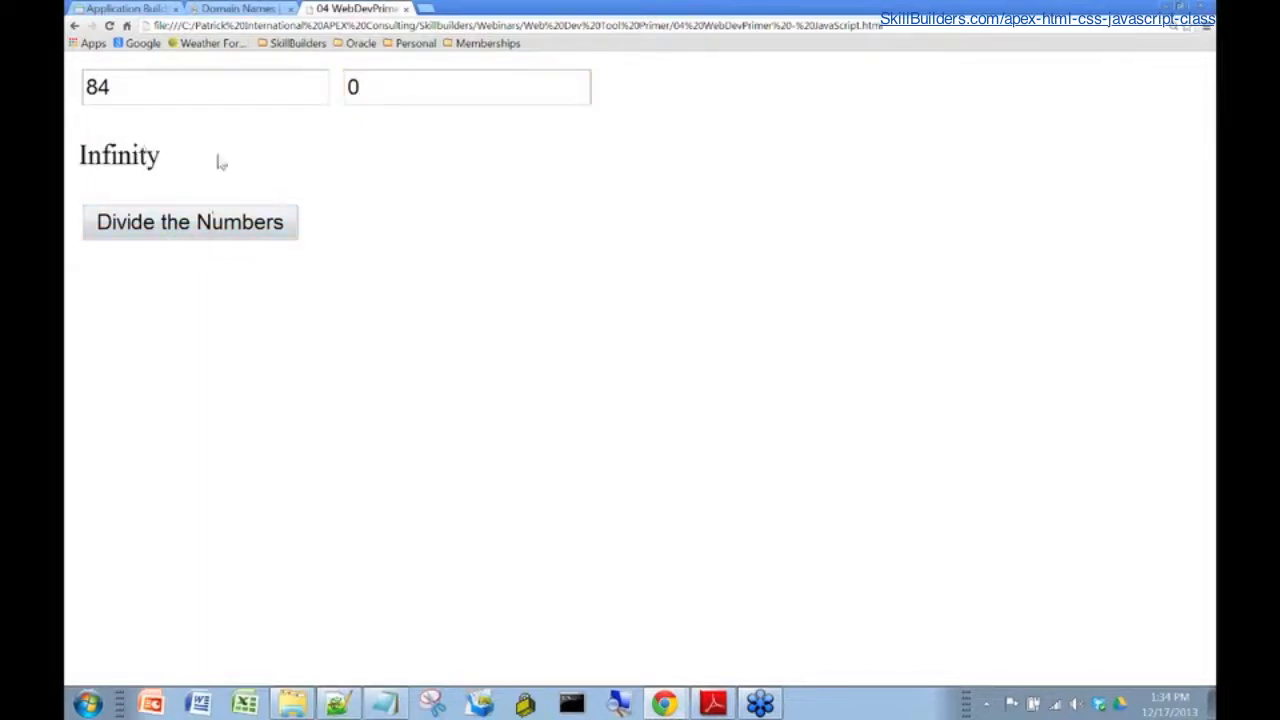
mouse_move(198, 150)
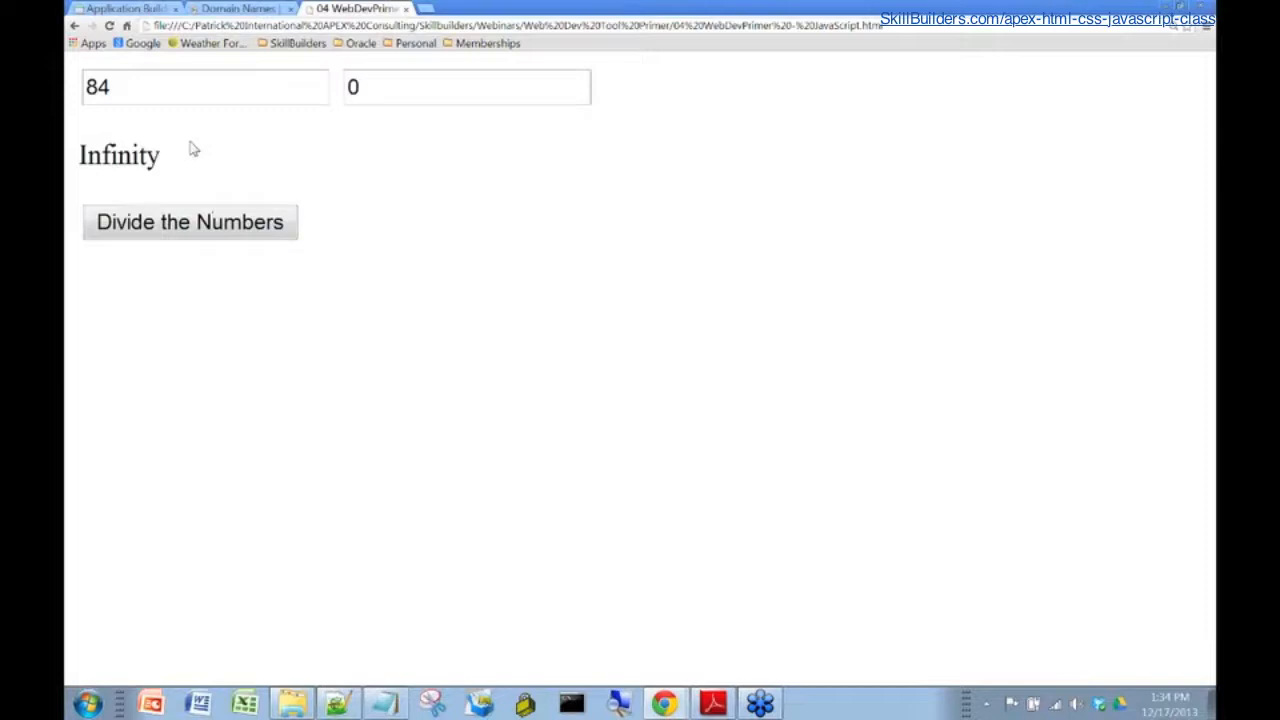
mouse_move(236, 280)
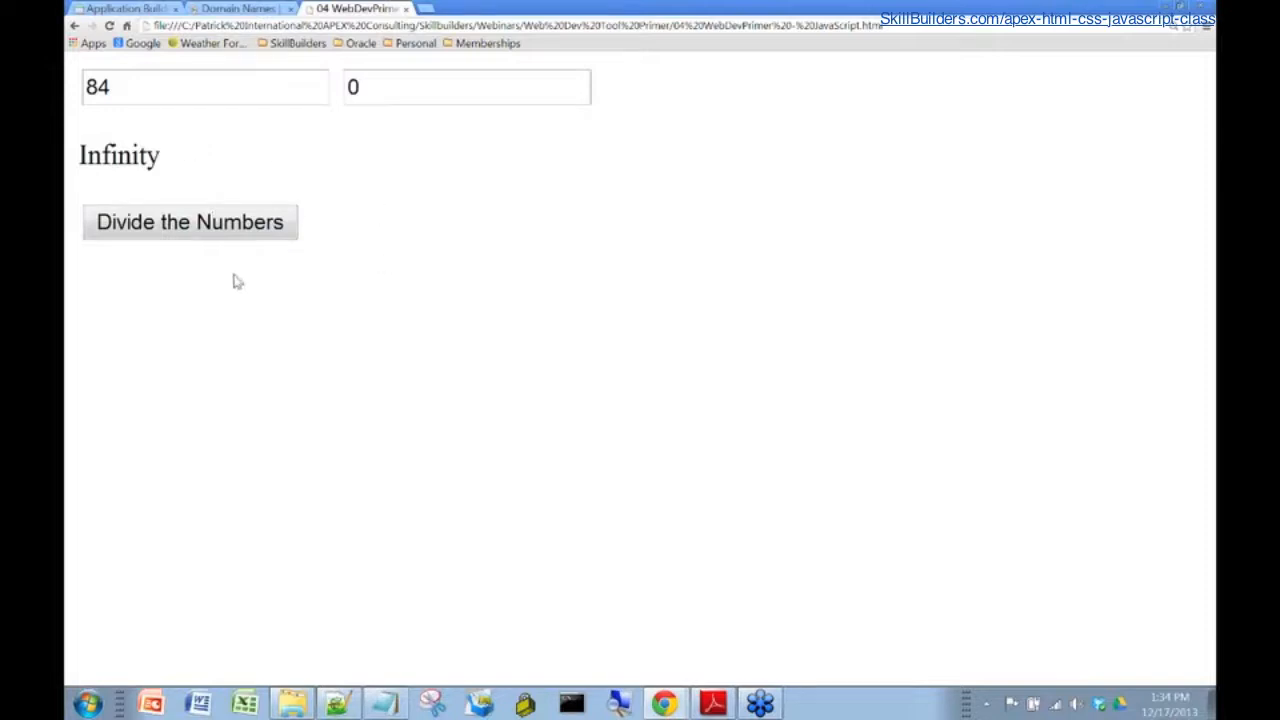
Inspect the page from its context menu to bring up DevTools on the html element
right_click(236, 280)
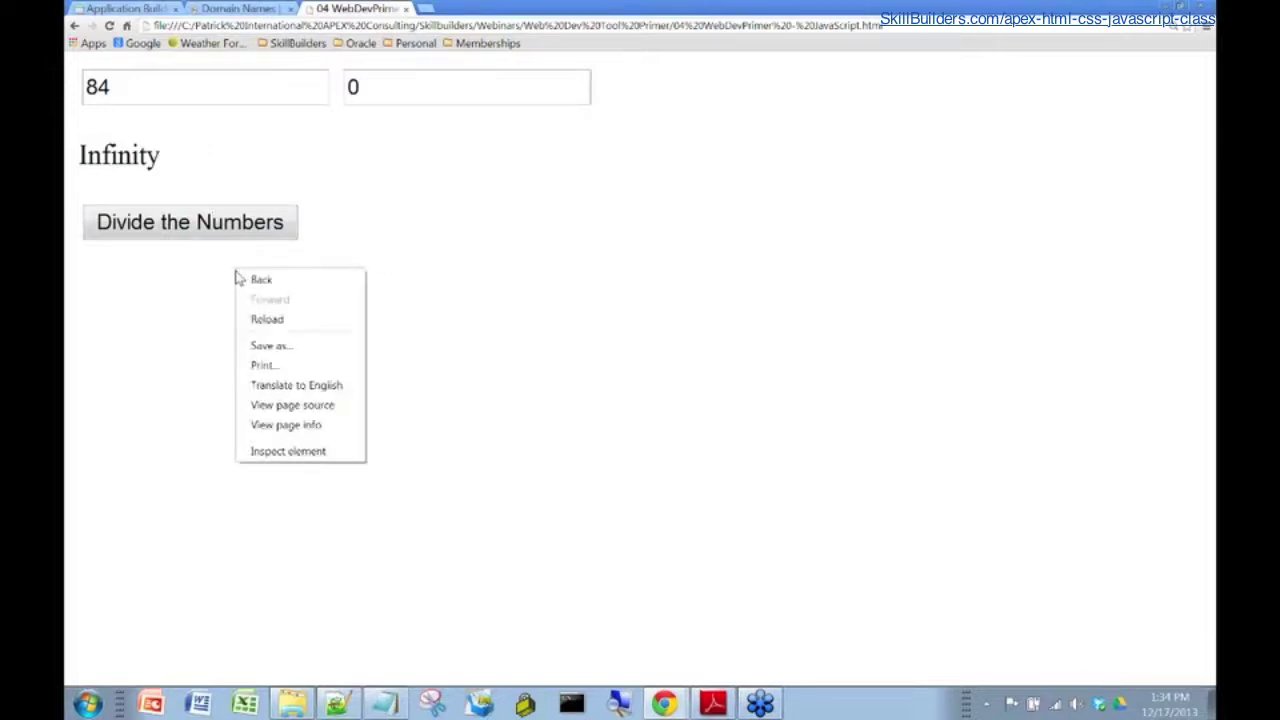
click(288, 452)
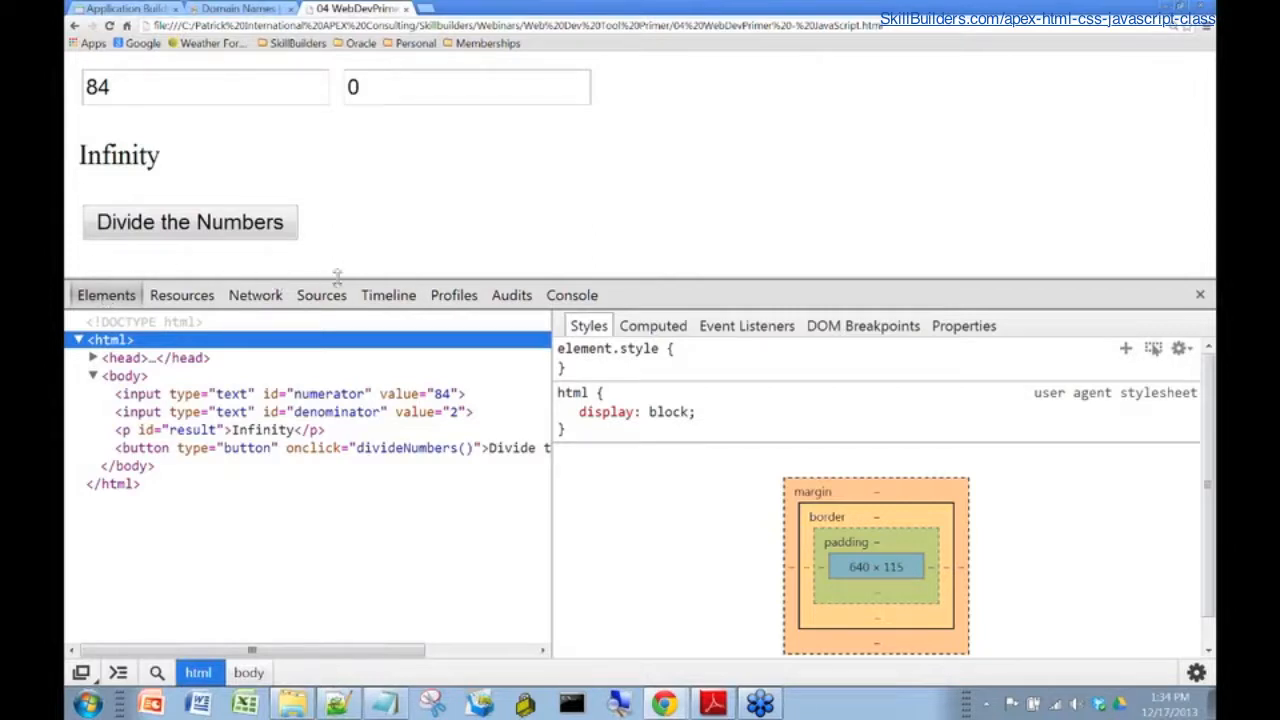
Show the divideNumbers script in Sources and toggle the line 10 breakpoint, leaving it set
click(320, 294)
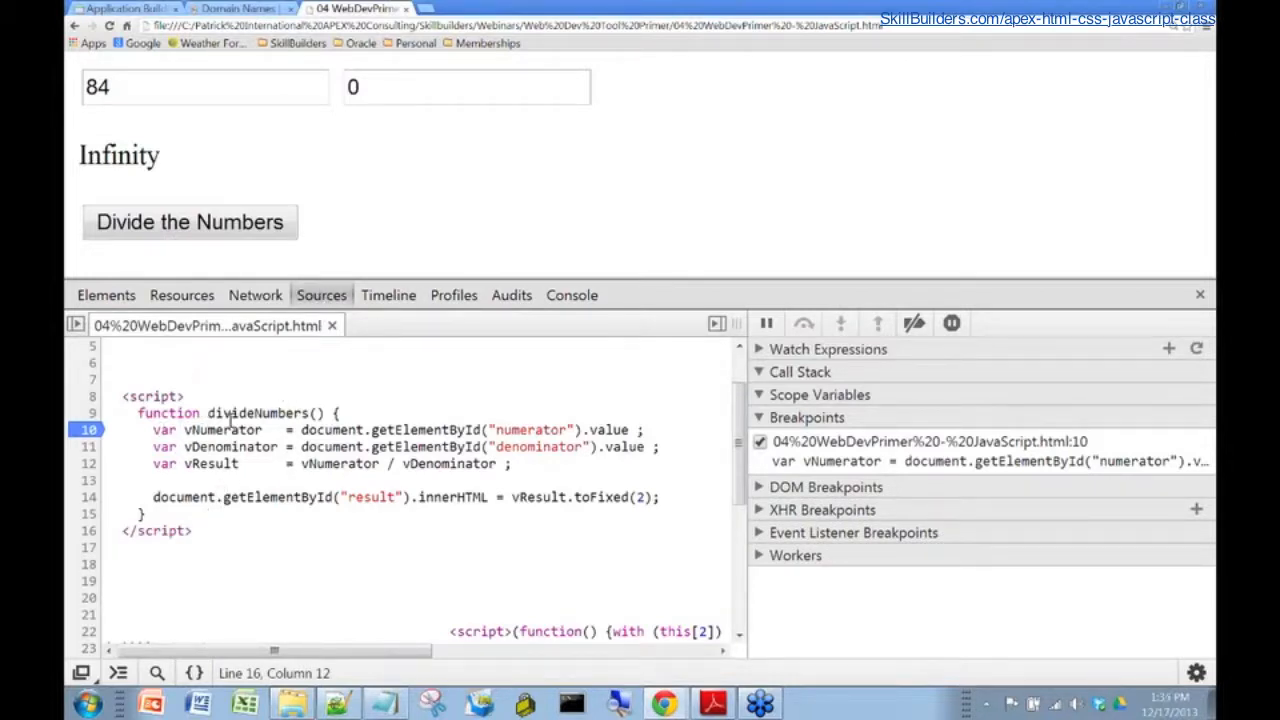
mouse_move(116, 426)
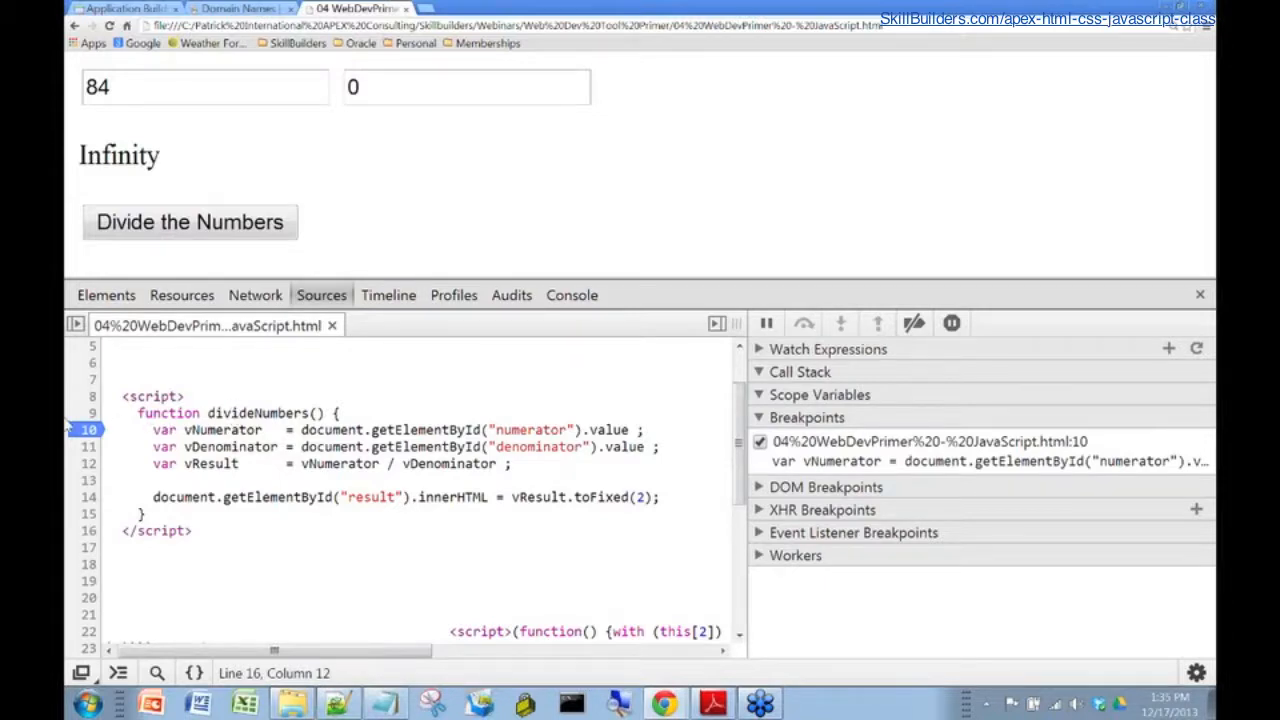
mouse_move(70, 464)
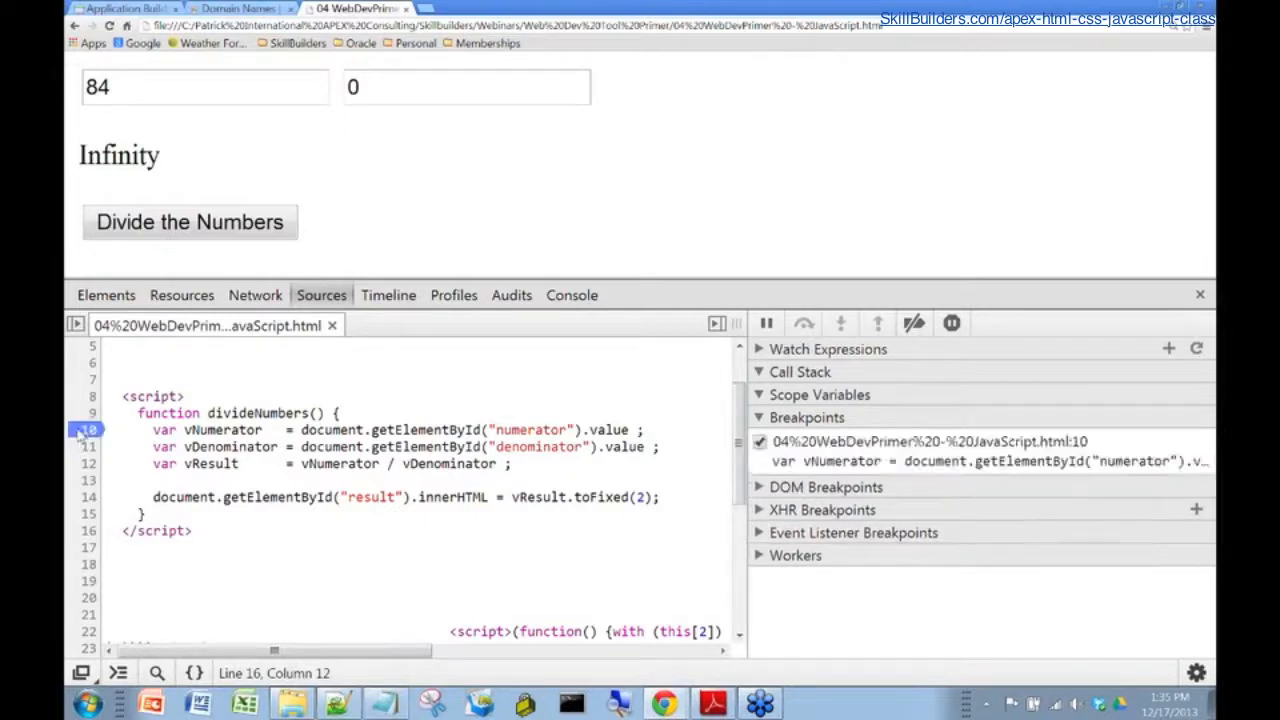
click(84, 428)
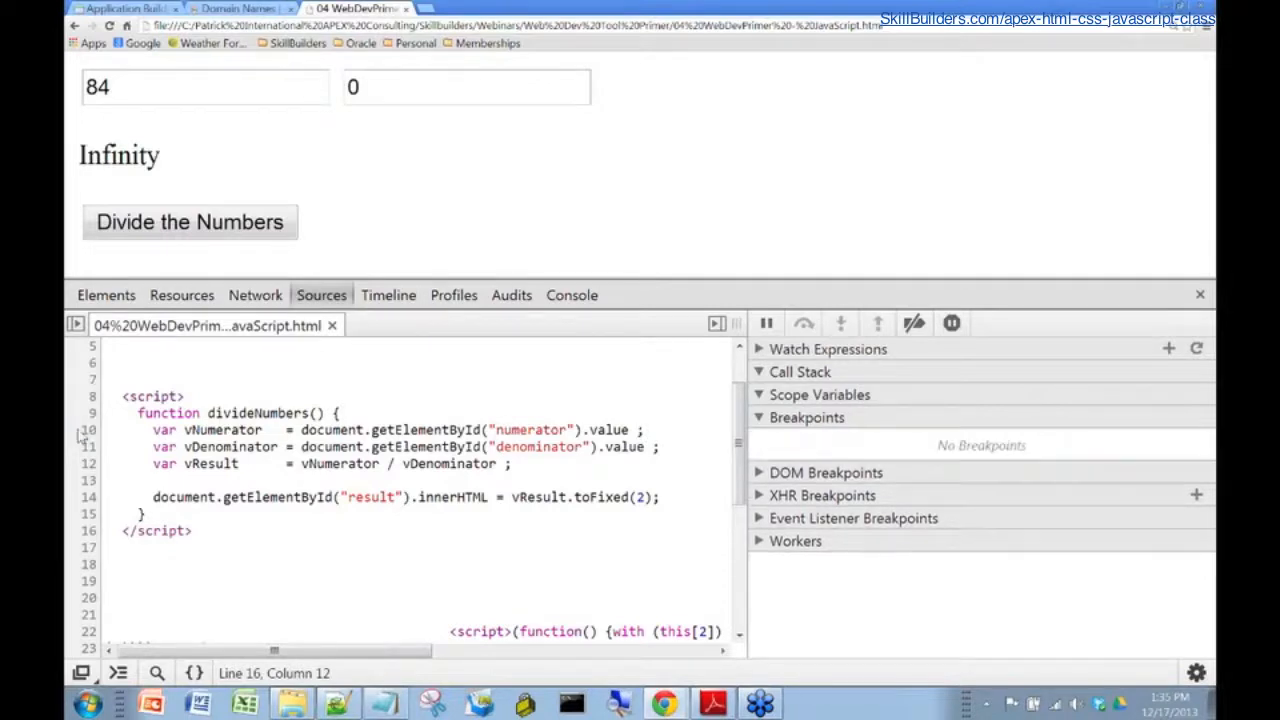
click(88, 428)
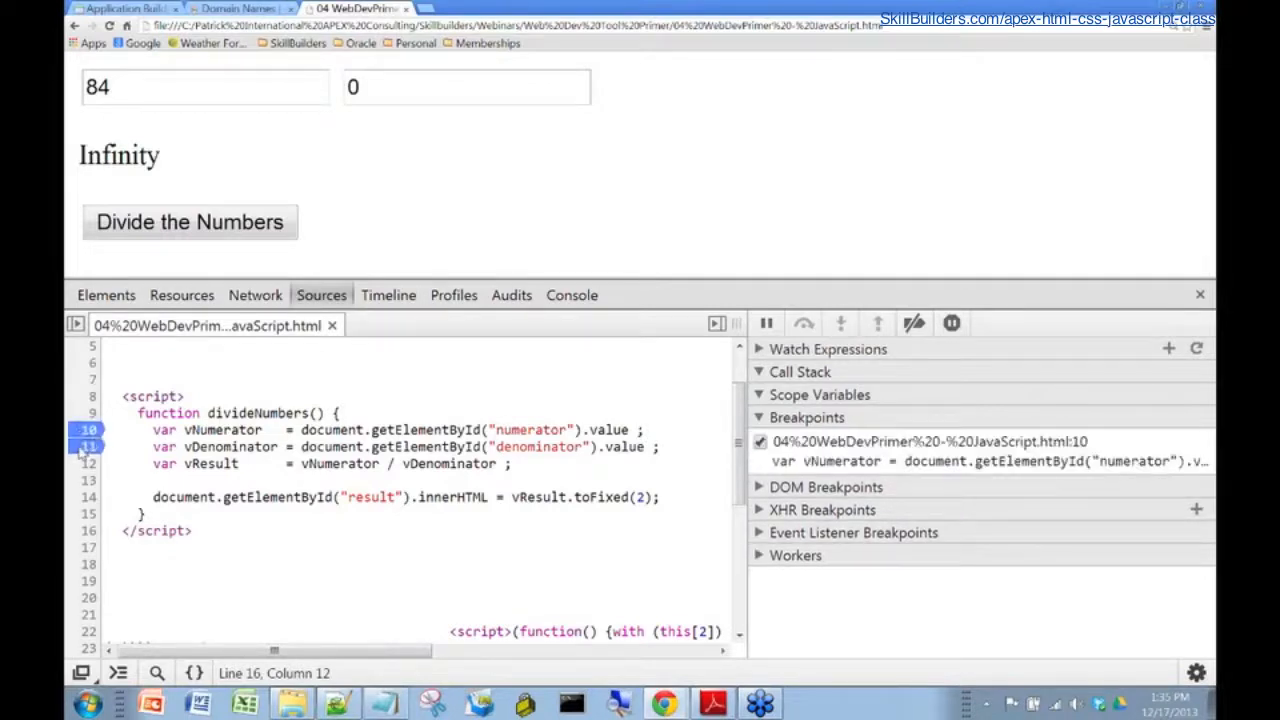
click(84, 428)
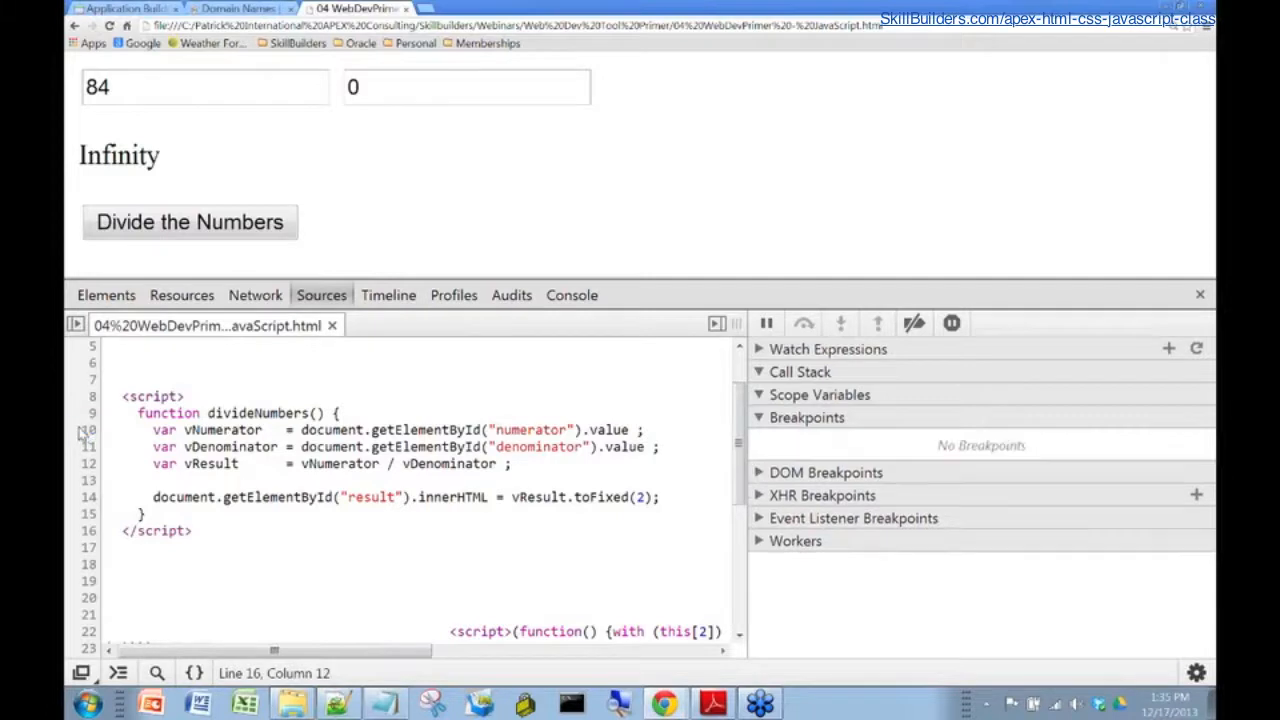
click(84, 428)
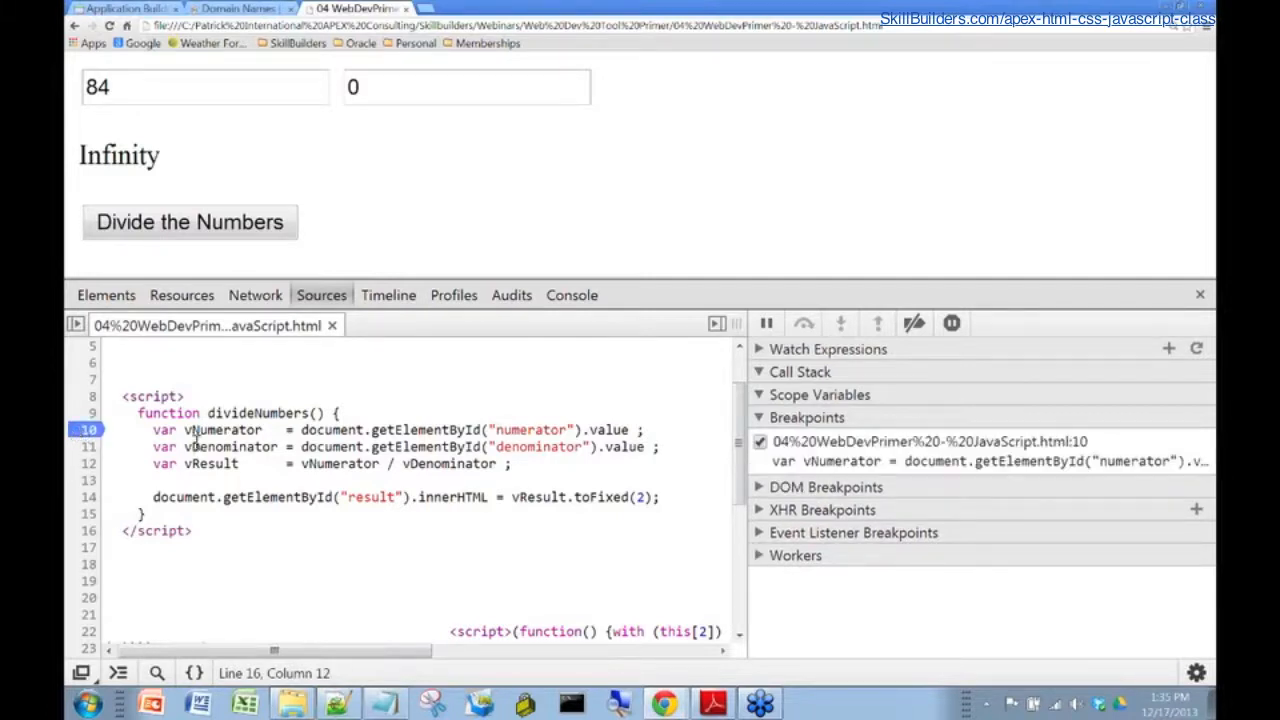
mouse_move(876, 324)
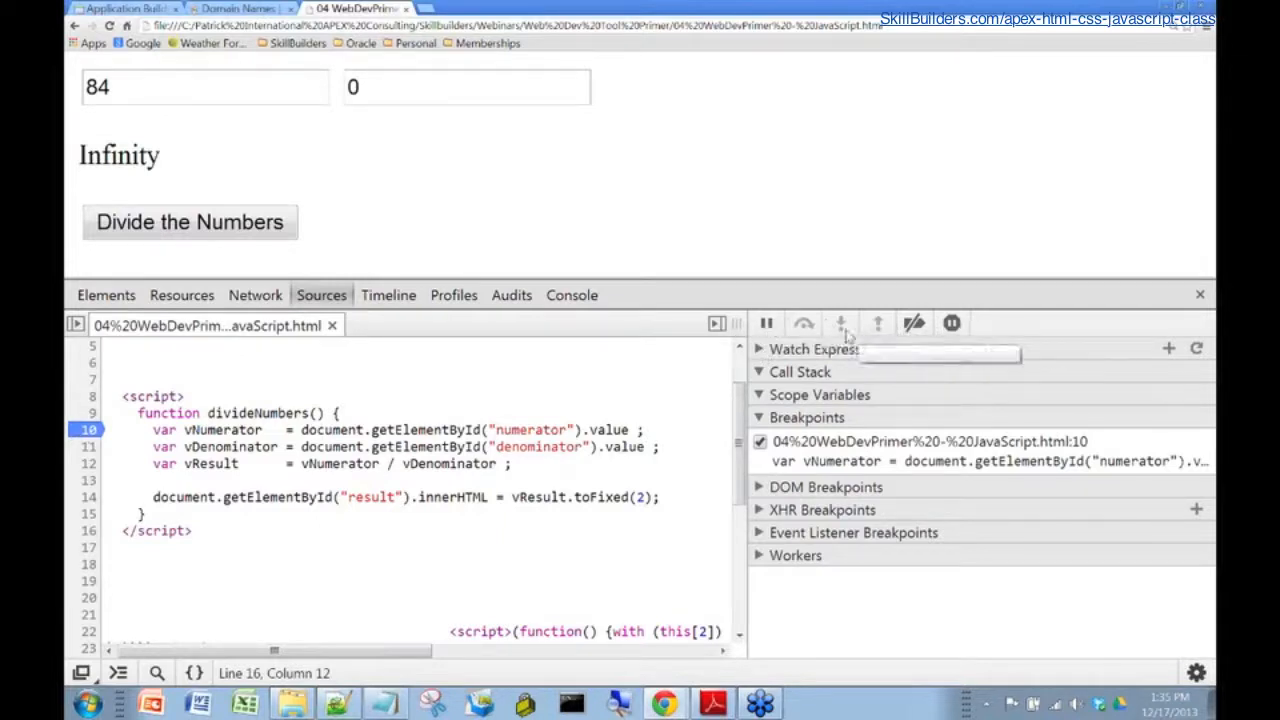
mouse_move(768, 324)
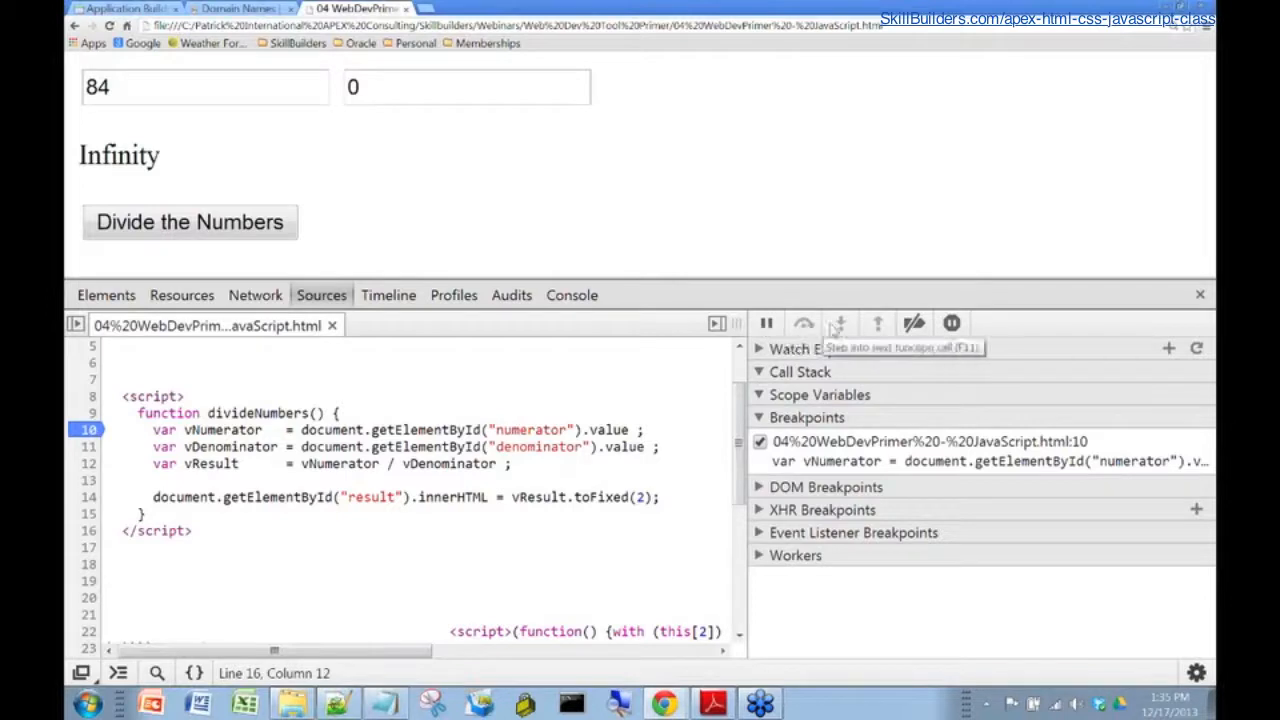
mouse_move(878, 322)
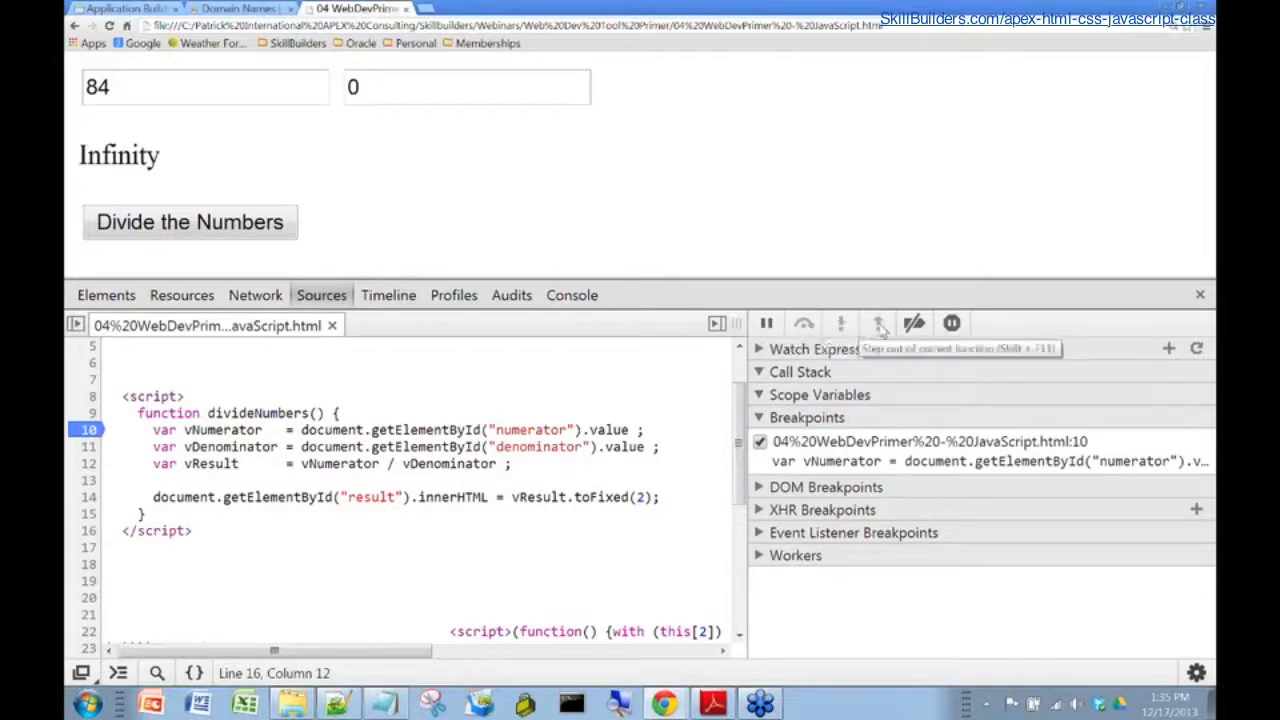
mouse_move(822, 328)
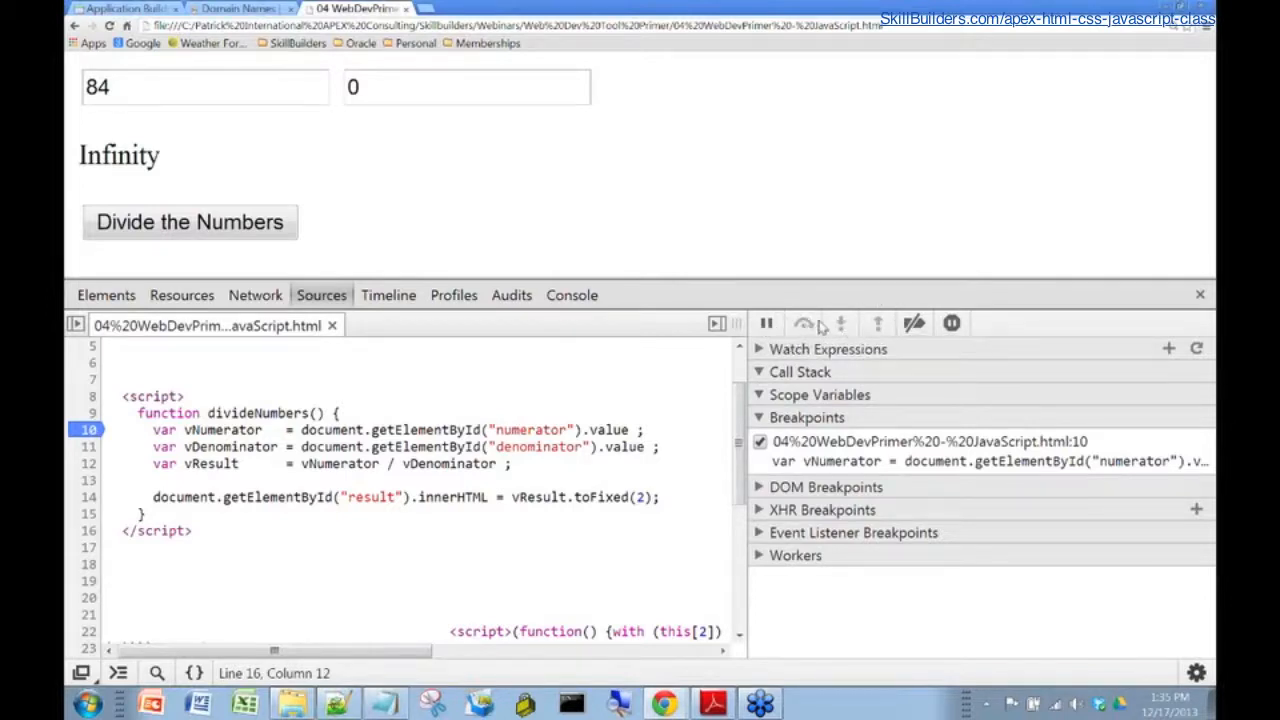
mouse_move(842, 324)
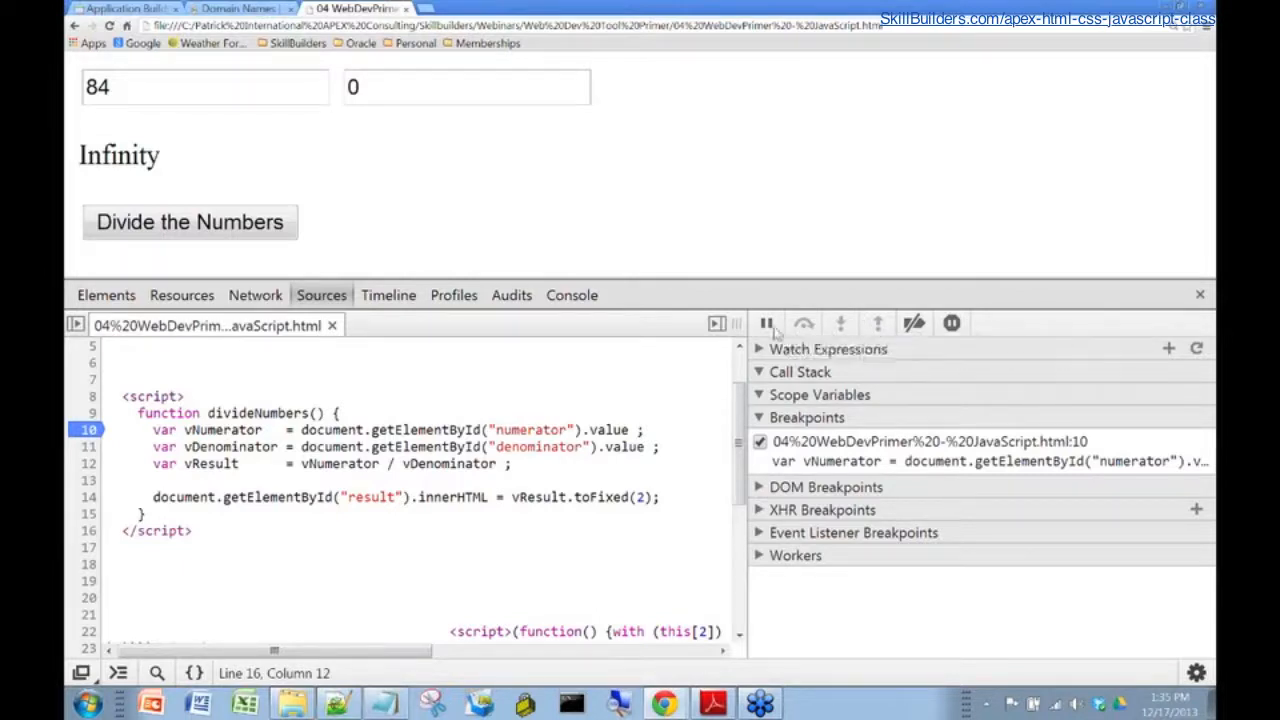
mouse_move(804, 322)
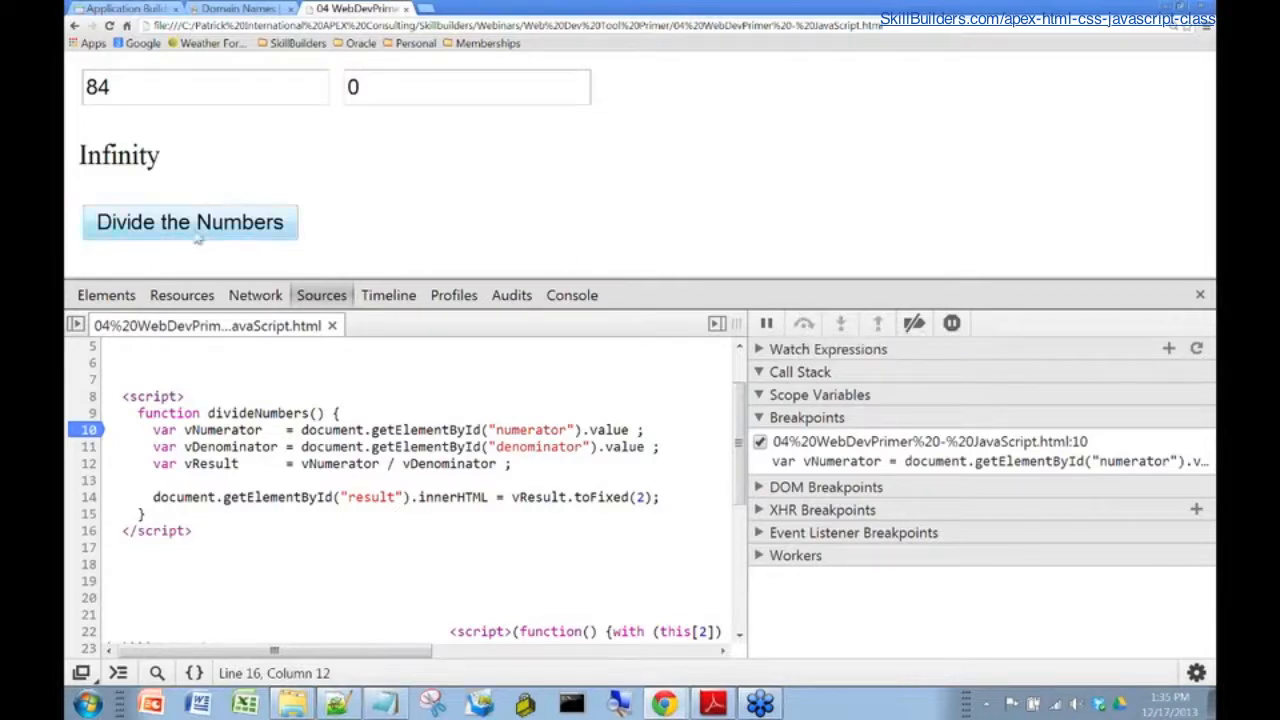
Run the division to pause at line 10, then step to line 14 where vResult is Infinity
click(188, 220)
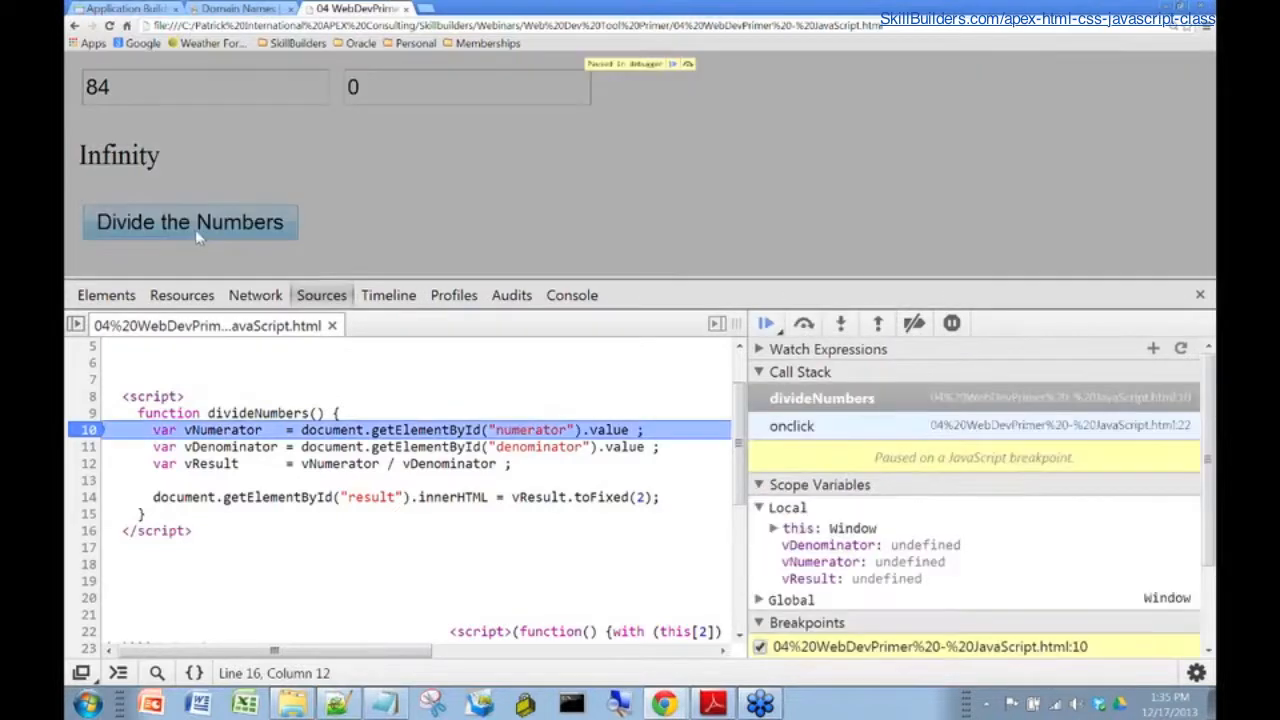
mouse_move(320, 140)
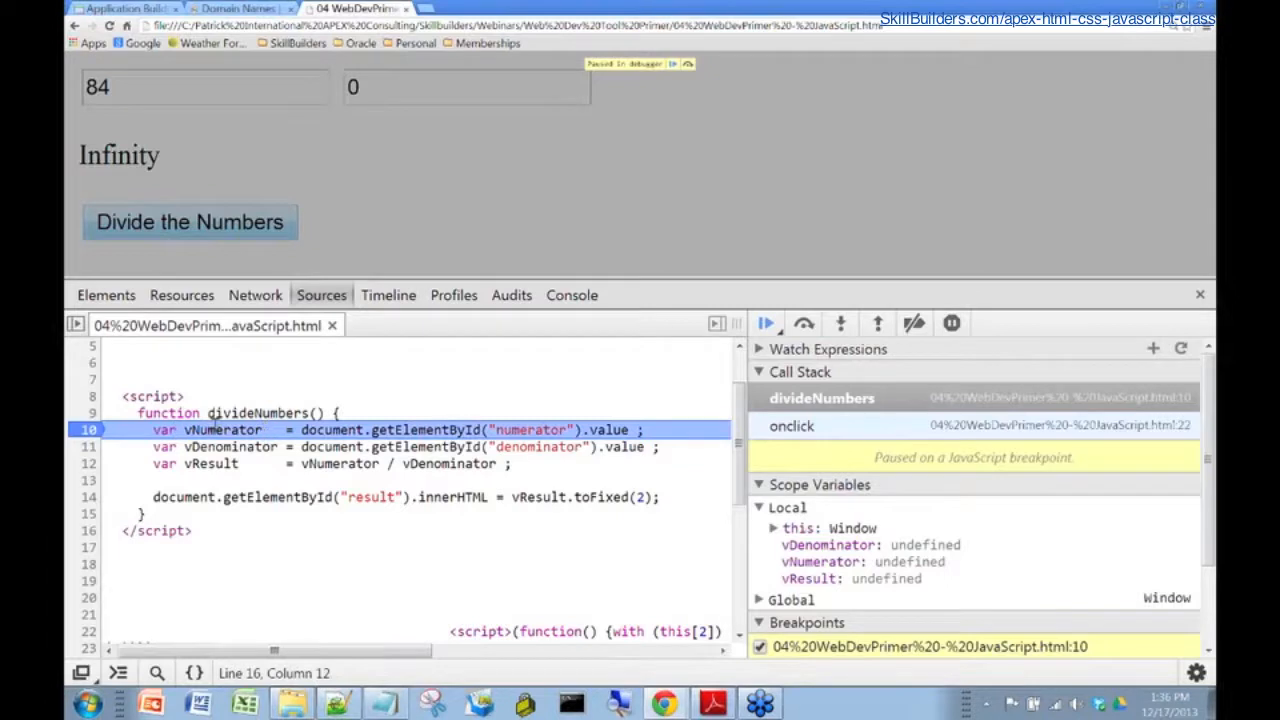
mouse_move(220, 428)
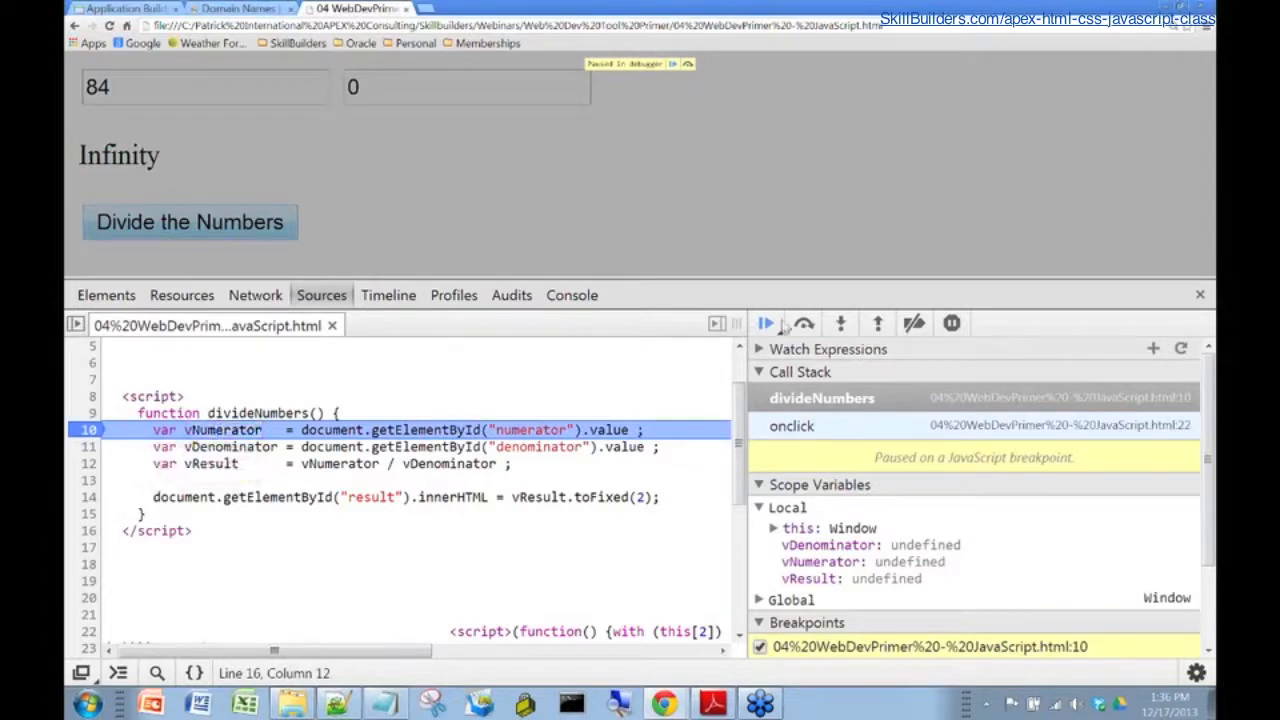
click(804, 322)
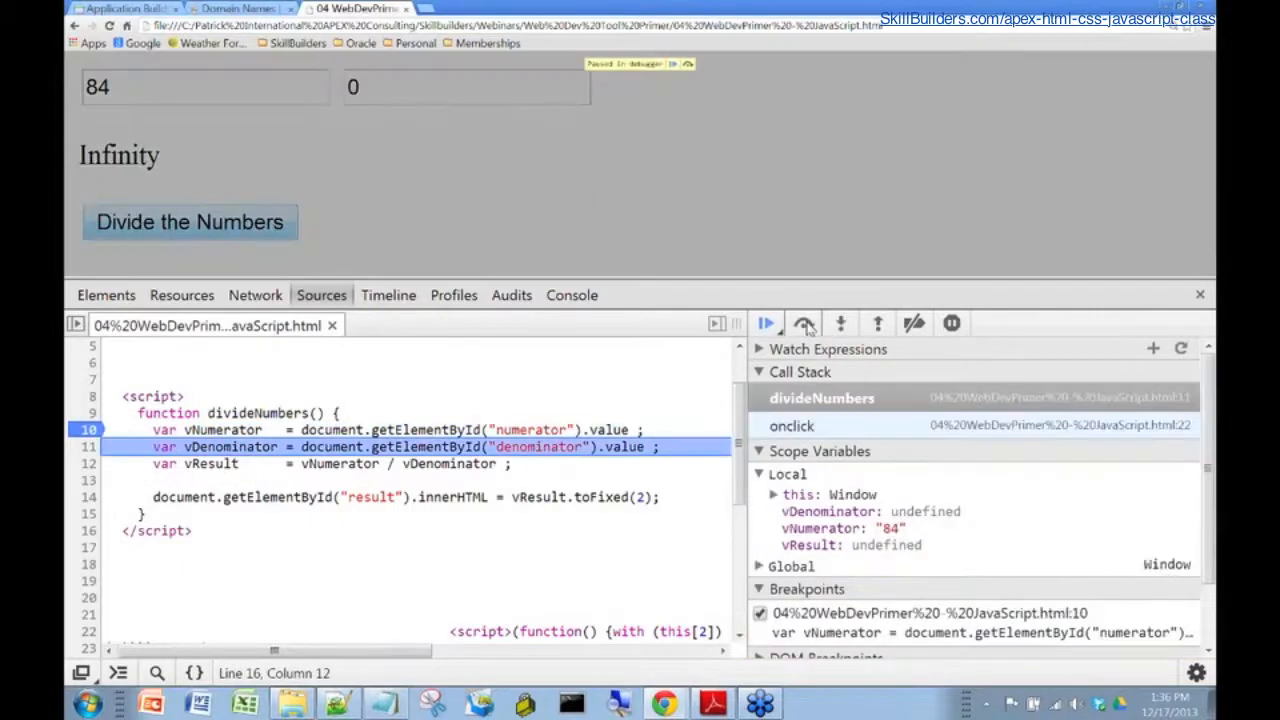
click(804, 324)
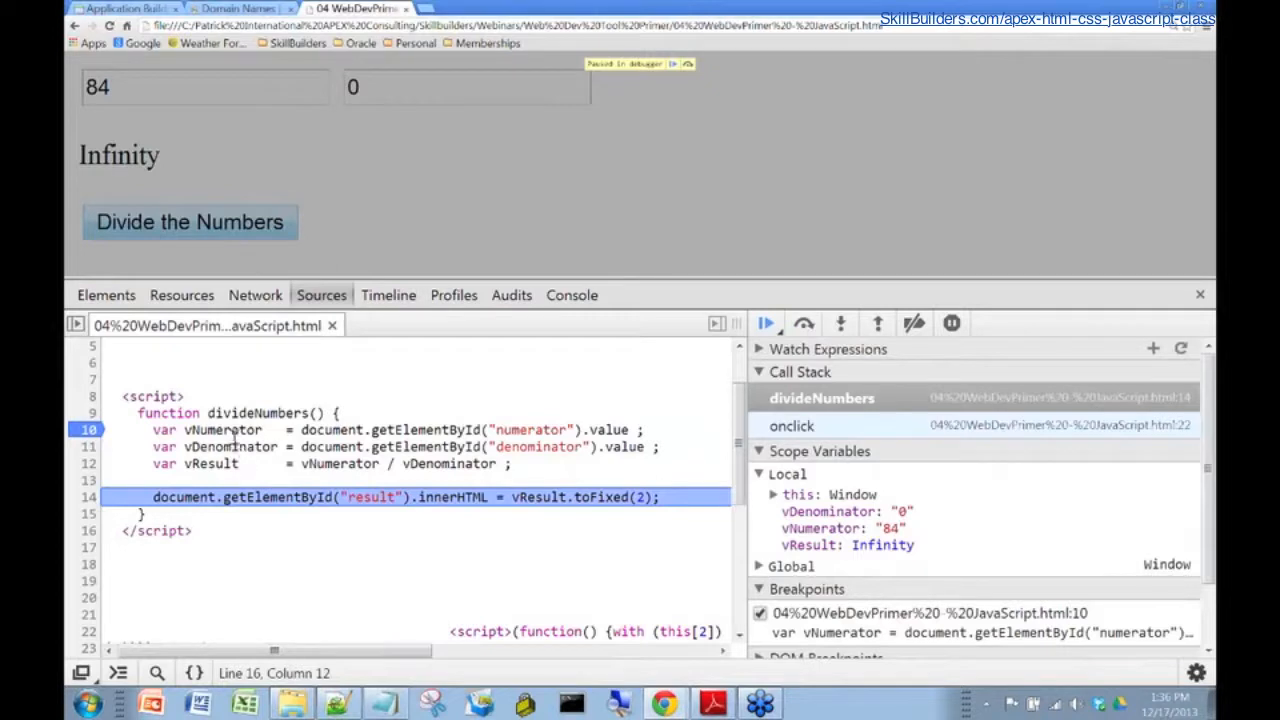
mouse_move(222, 428)
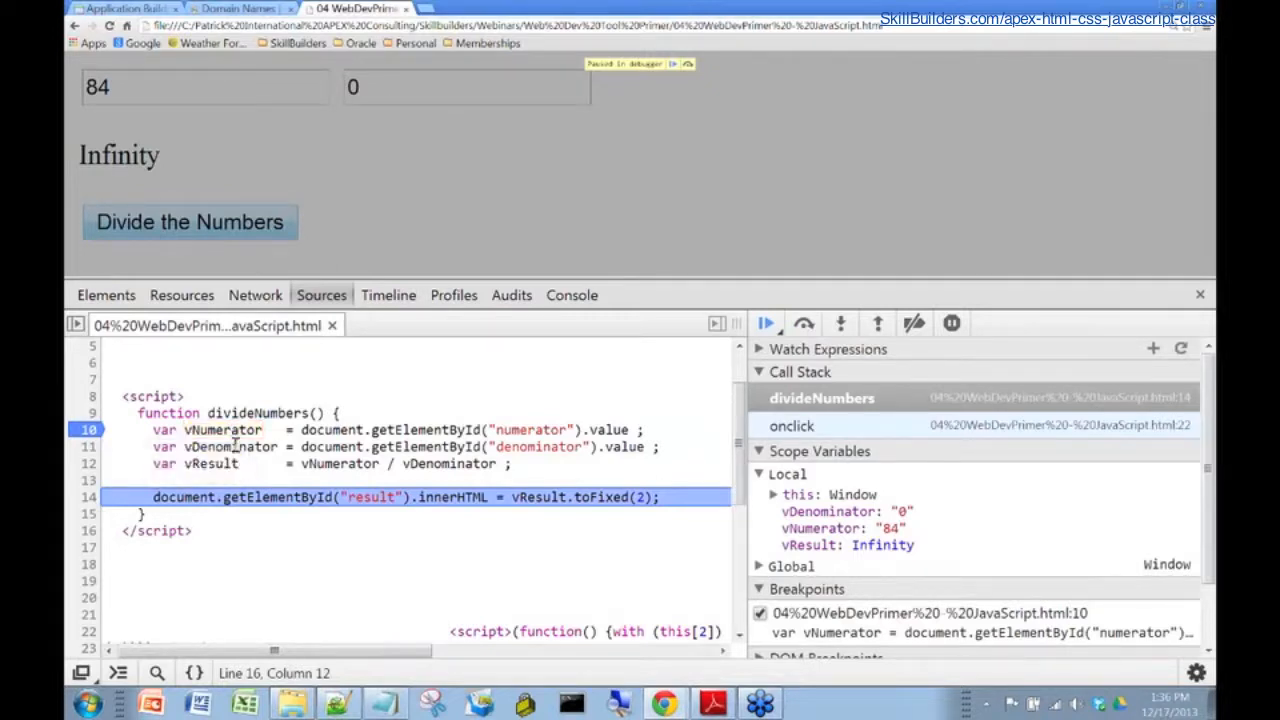
mouse_move(230, 446)
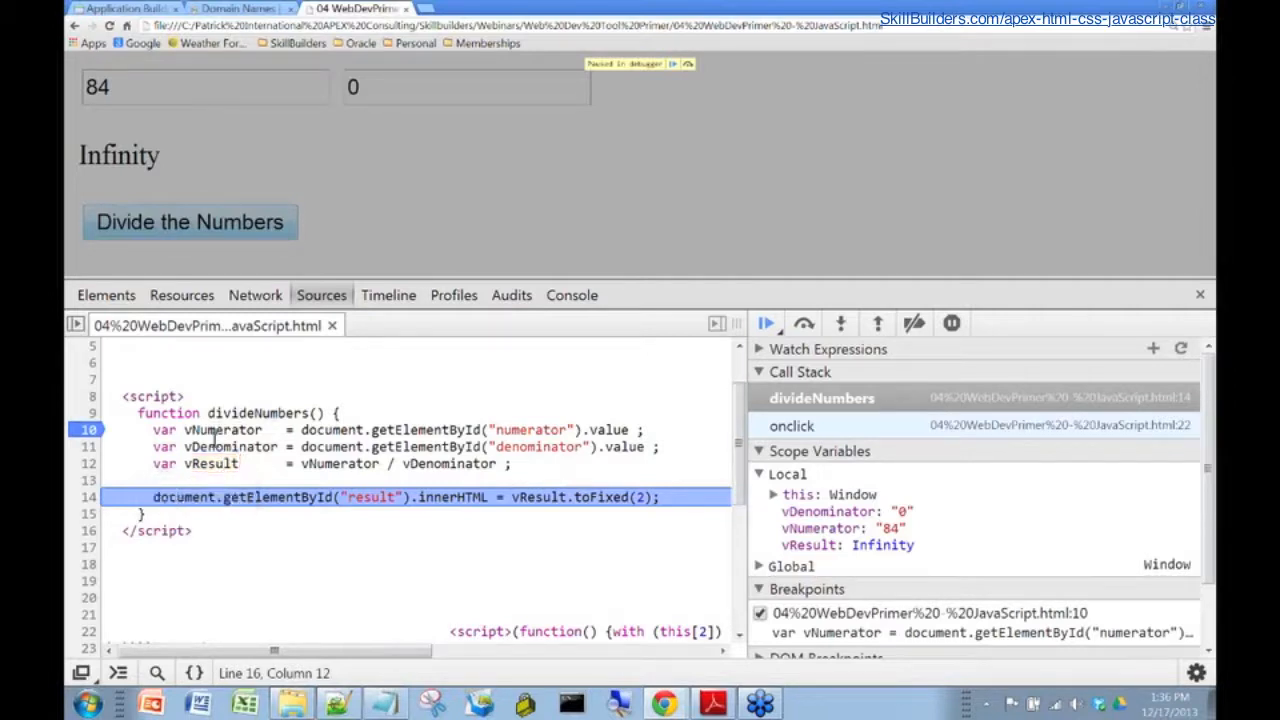
mouse_move(210, 464)
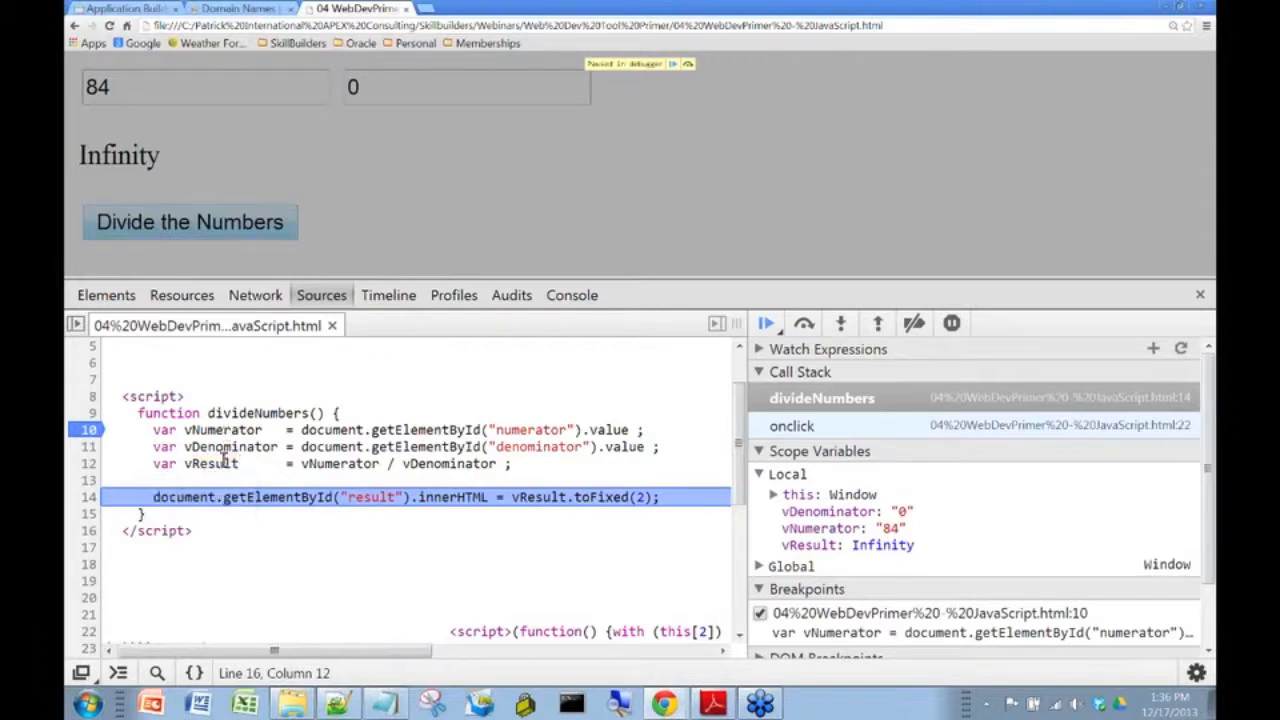
mouse_move(228, 428)
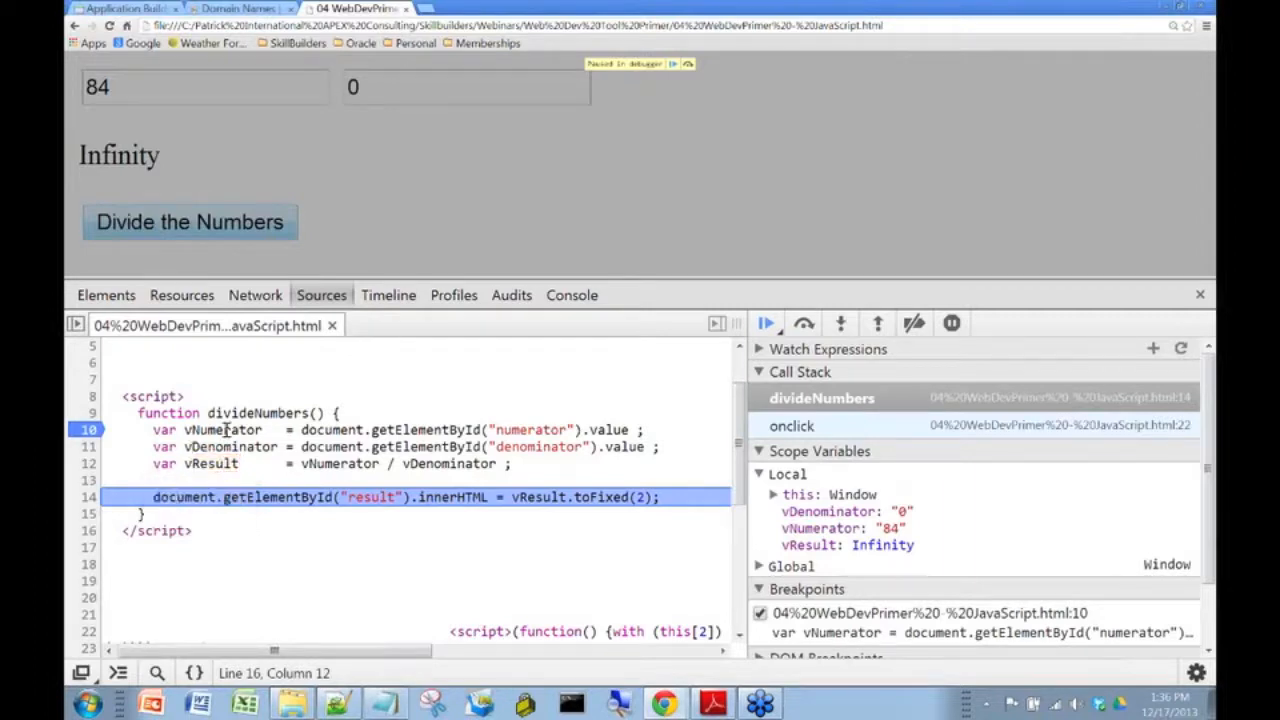
mouse_move(224, 428)
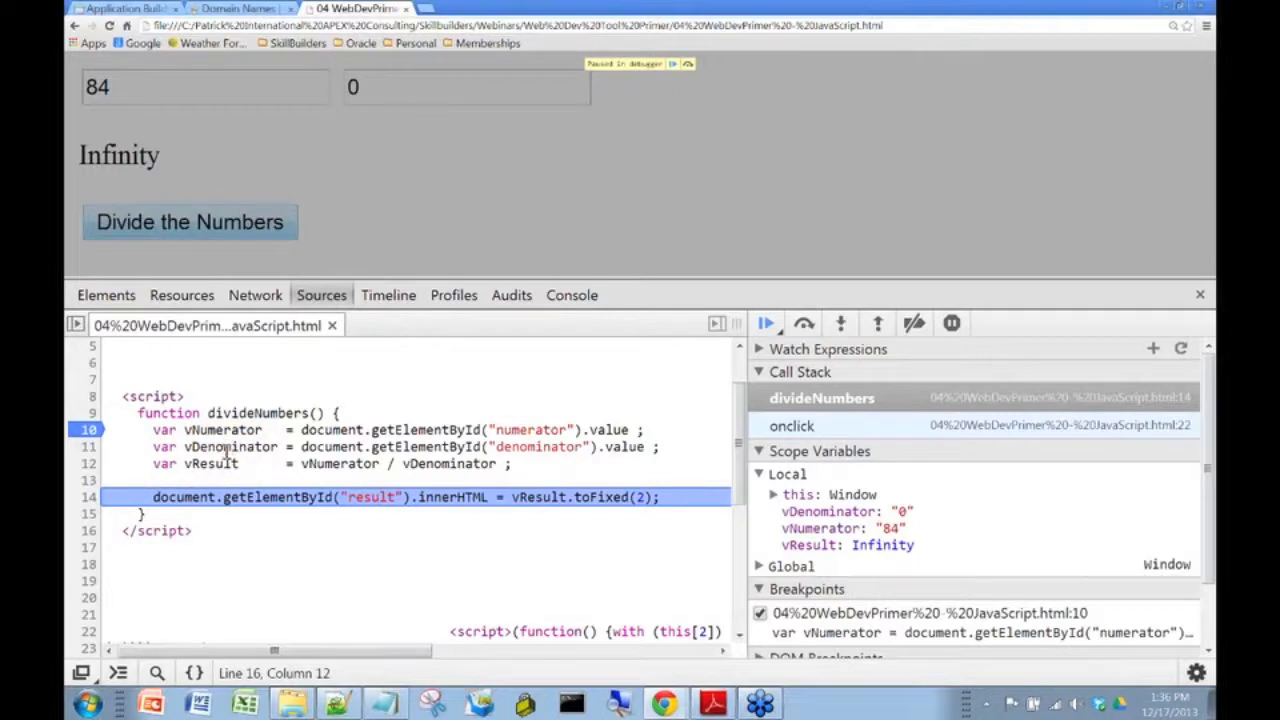
mouse_move(230, 446)
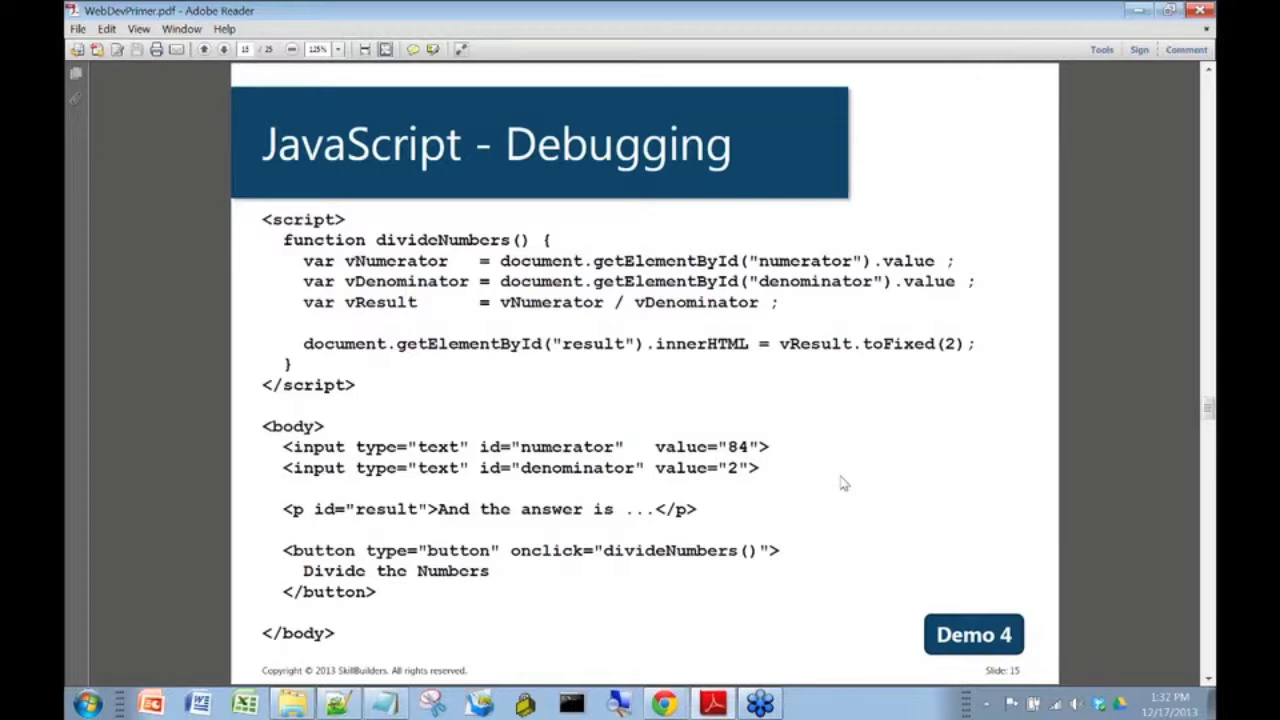
mouse_move(842, 482)
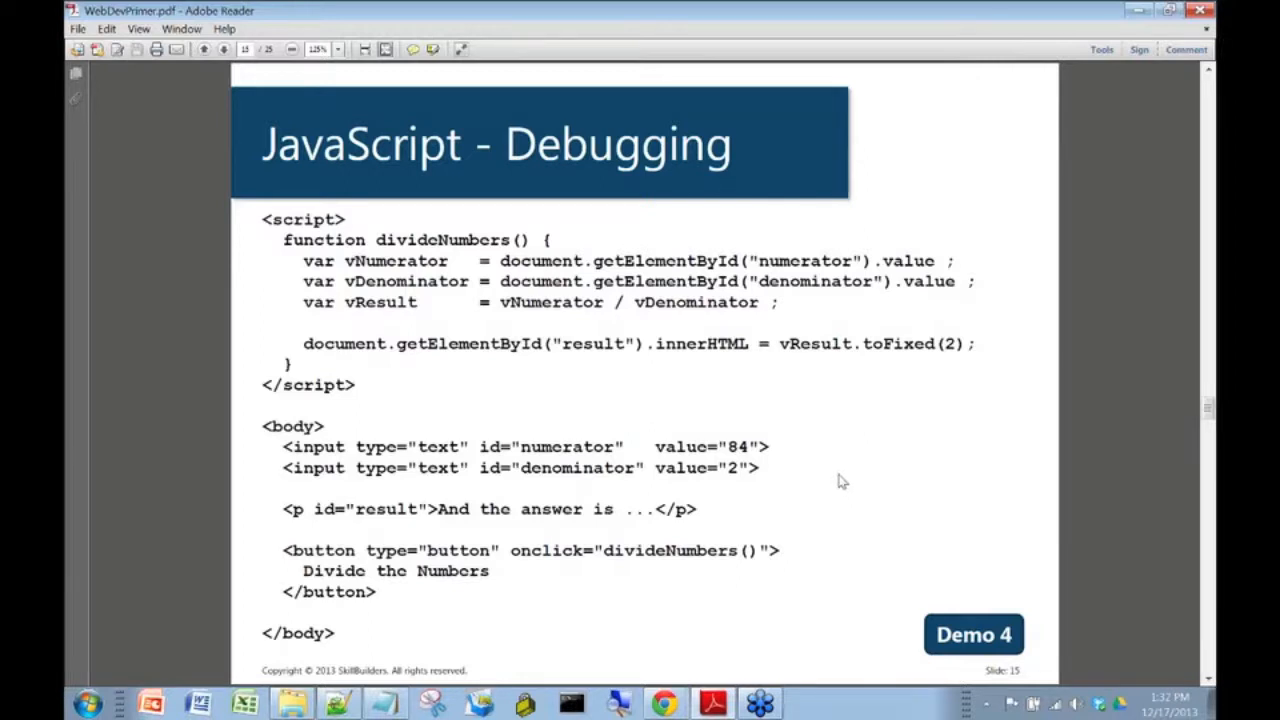
mouse_move(908, 448)
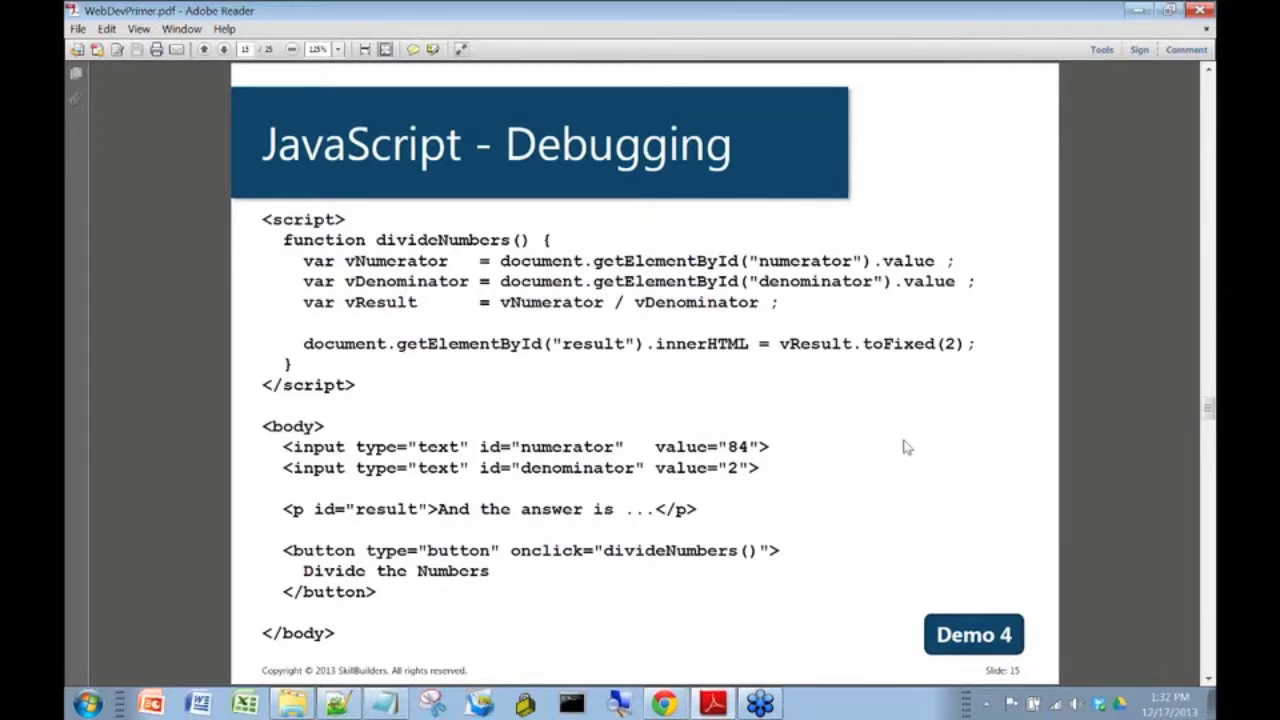
mouse_move(904, 444)
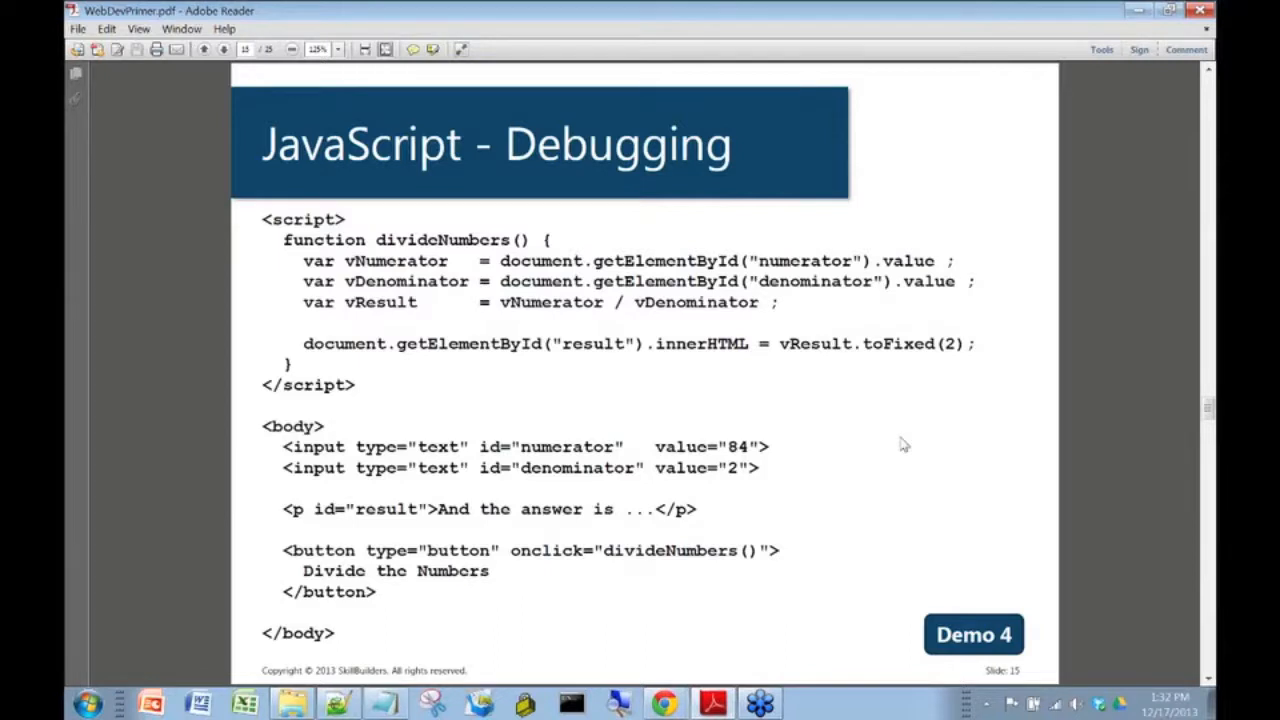
mouse_move(900, 444)
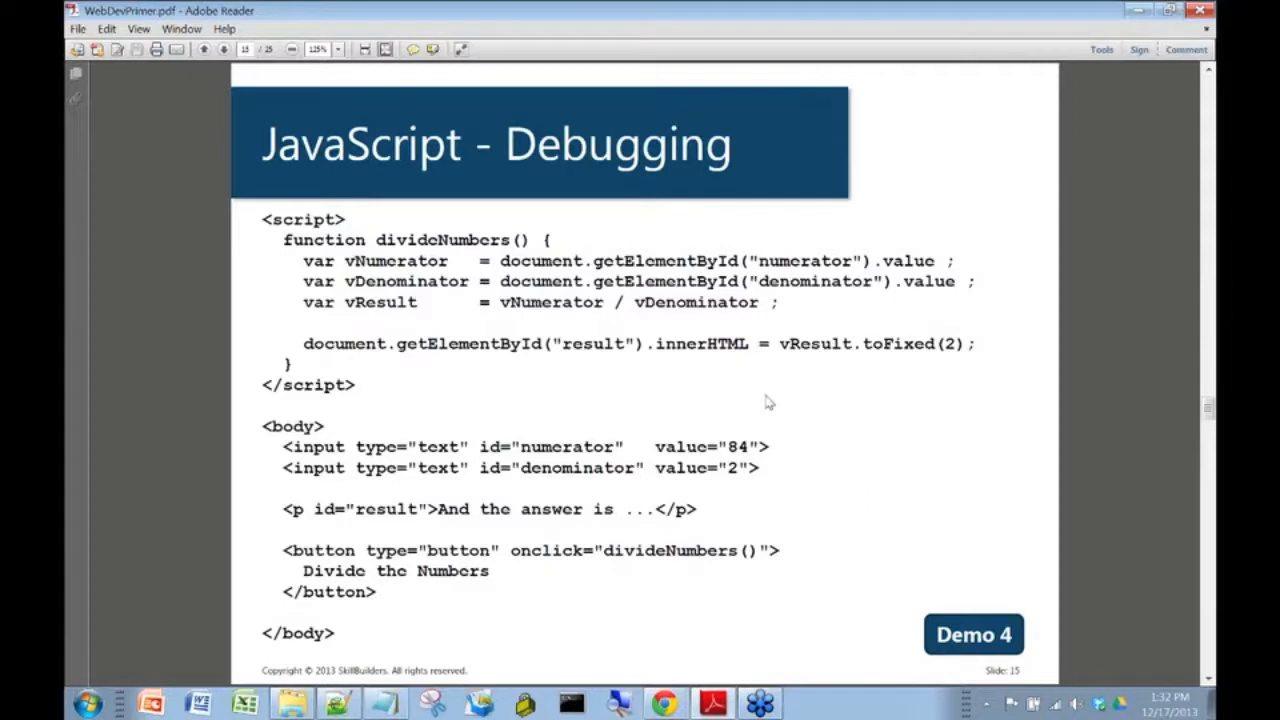
mouse_move(768, 426)
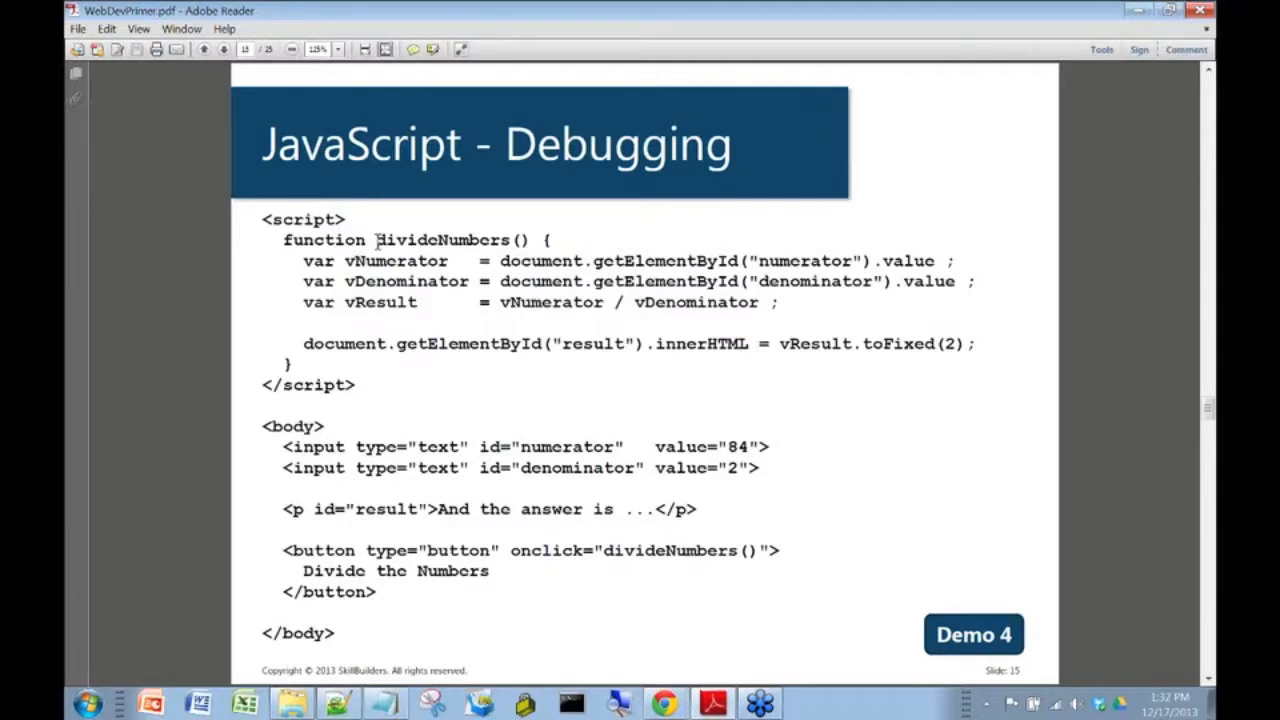
double_click(444, 240)
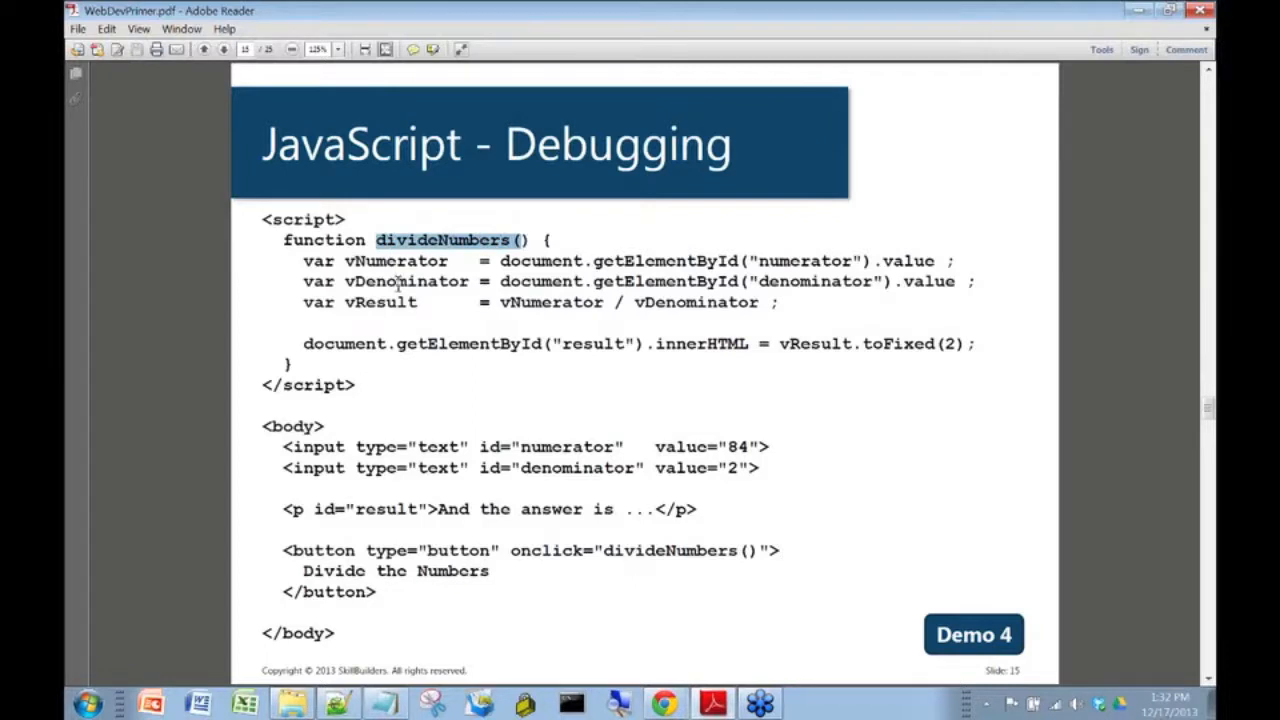
double_click(380, 302)
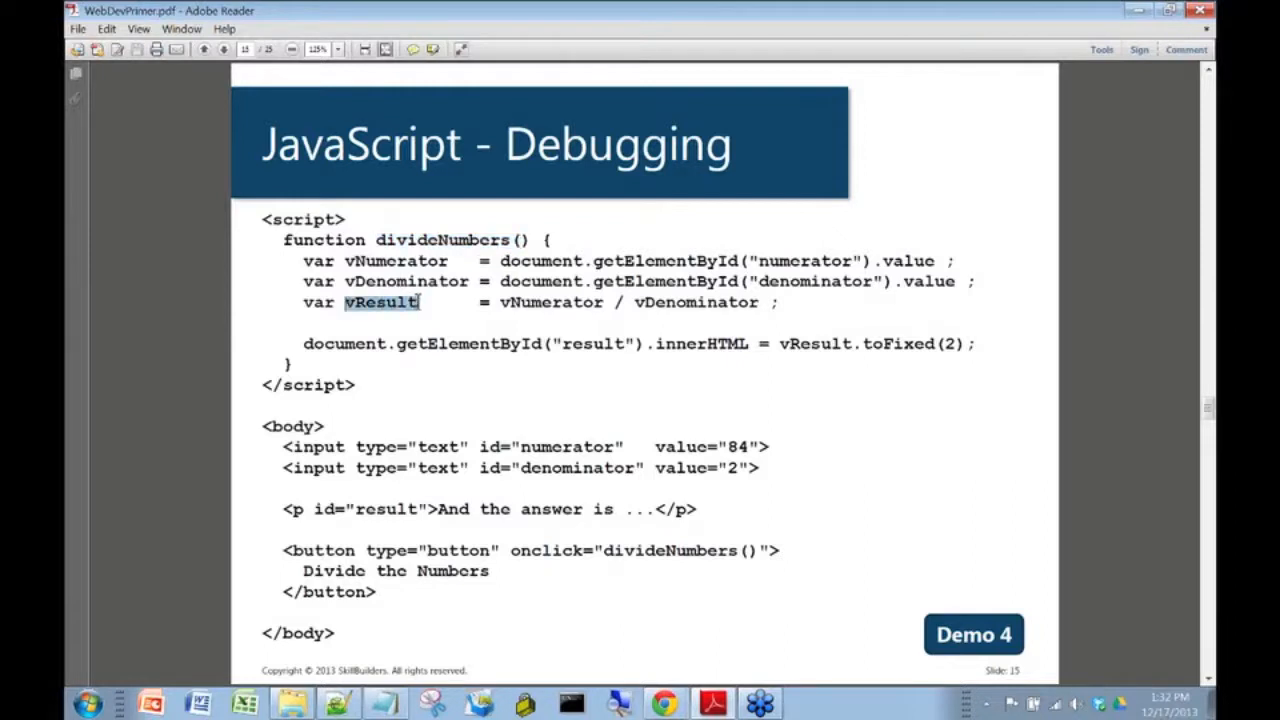
mouse_move(460, 328)
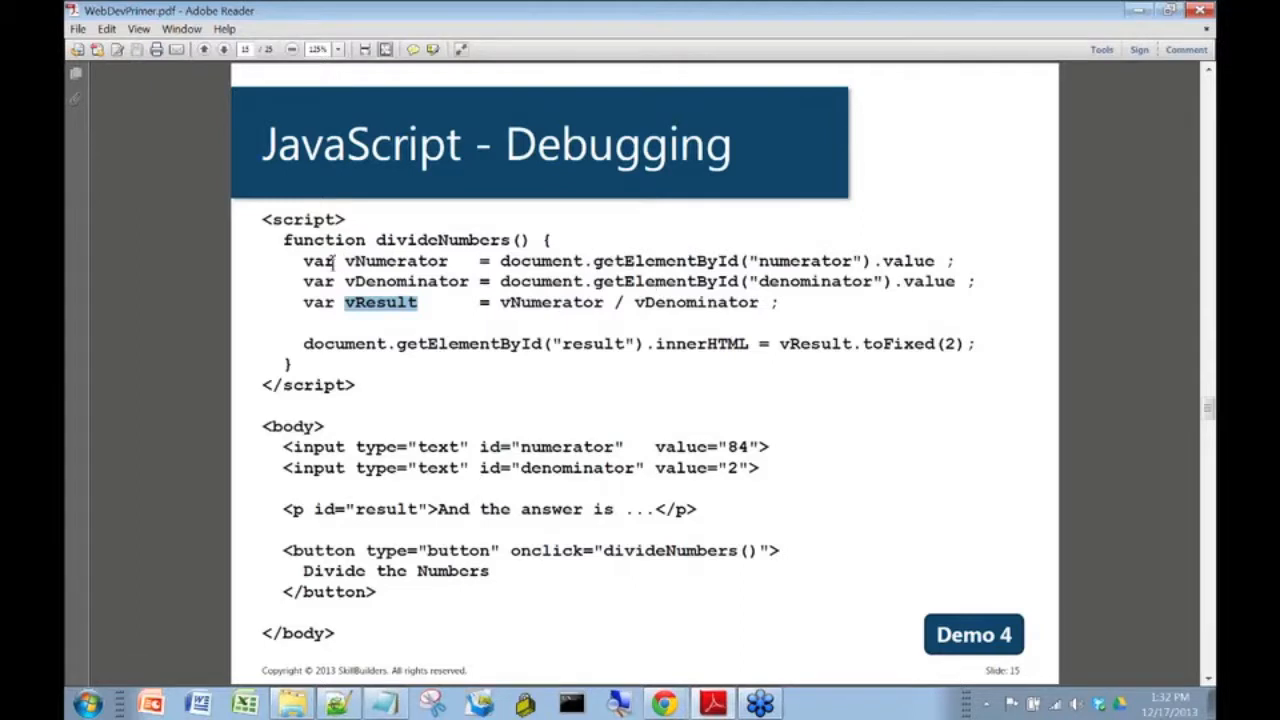
double_click(396, 260)
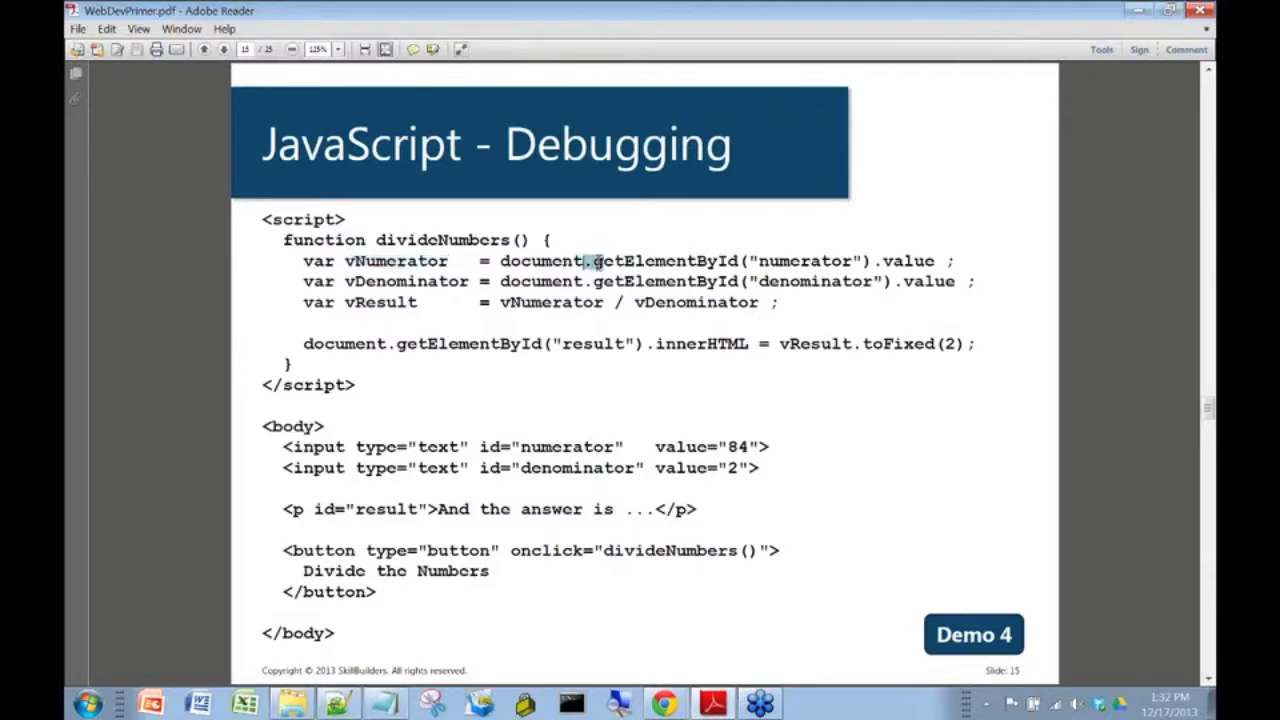
double_click(660, 260)
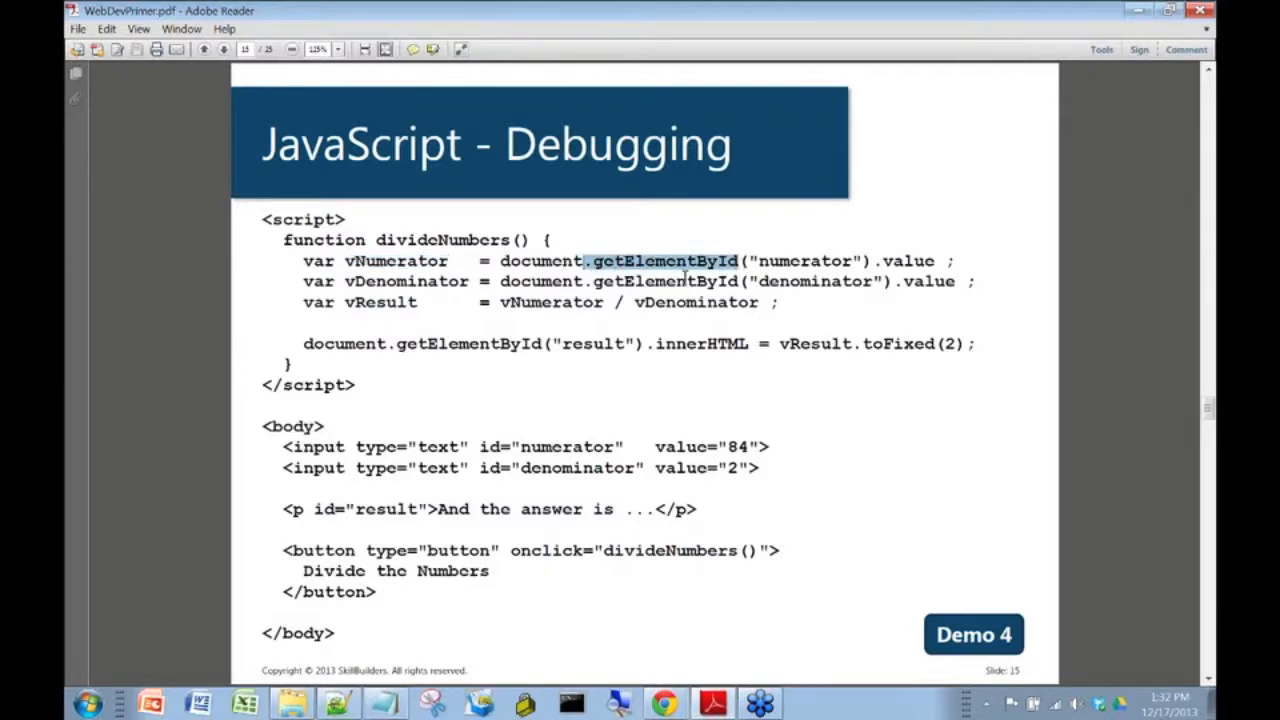
mouse_move(676, 284)
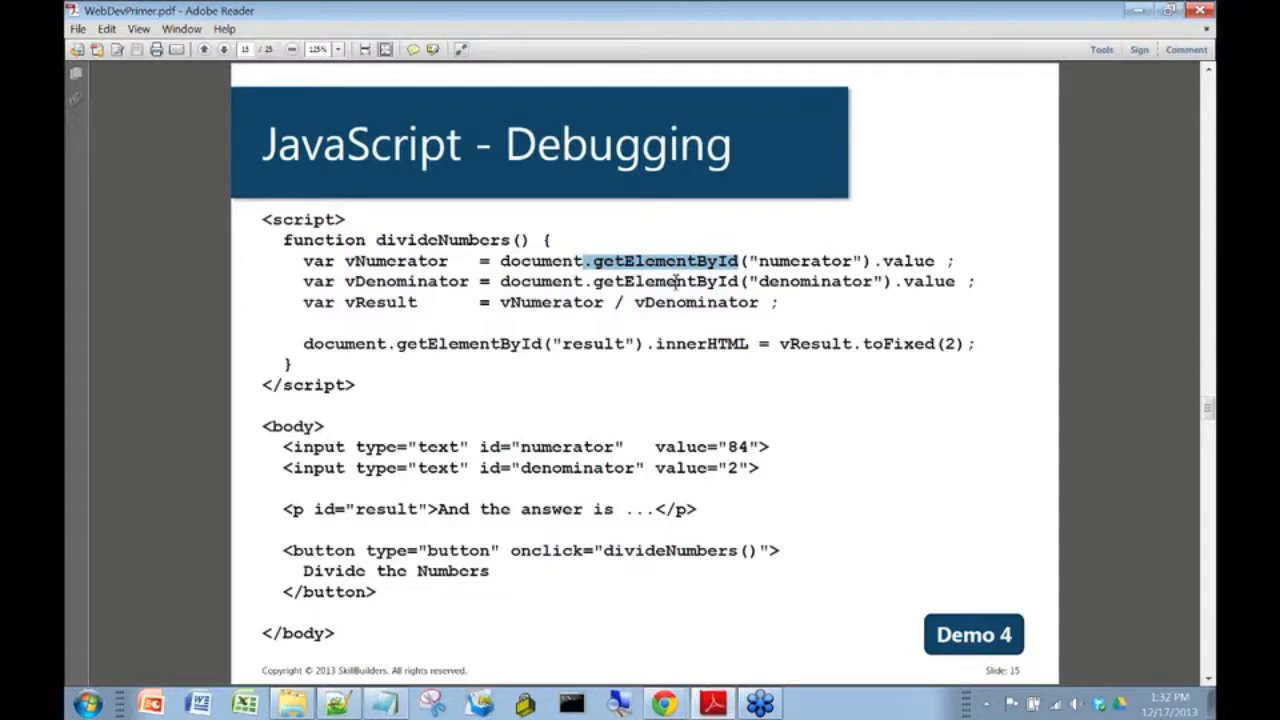
double_click(810, 260)
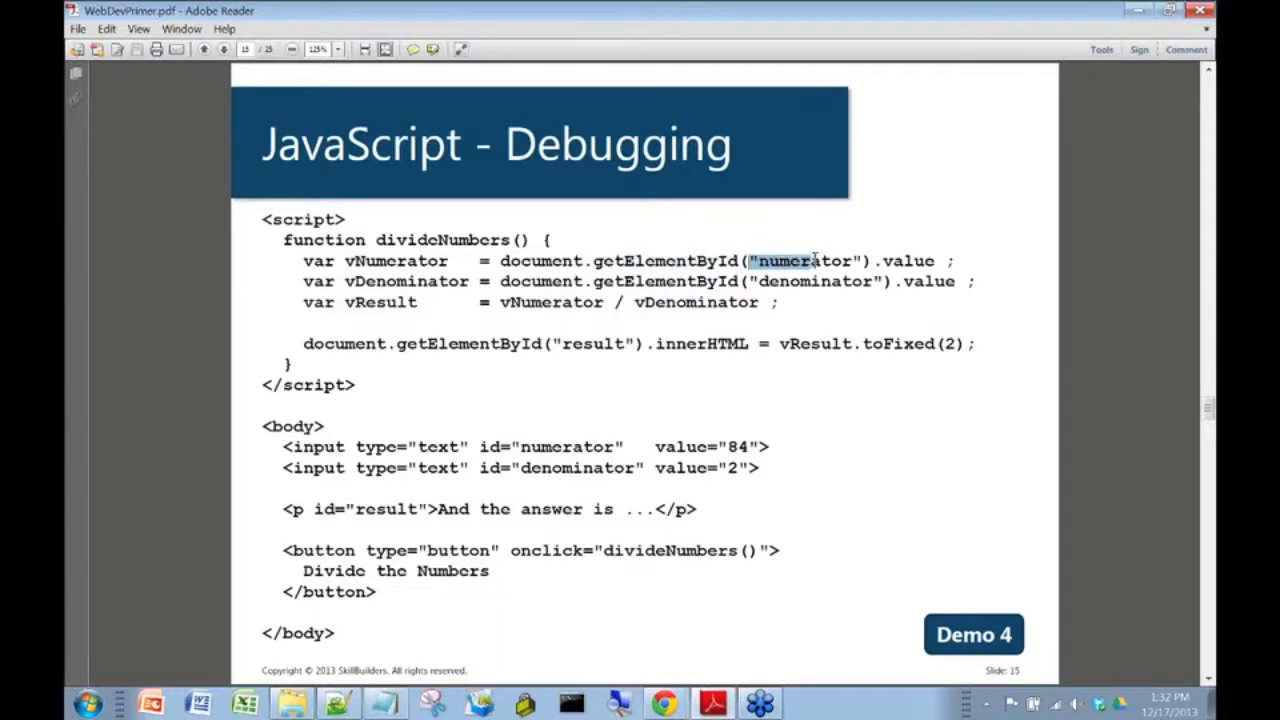
double_click(804, 260)
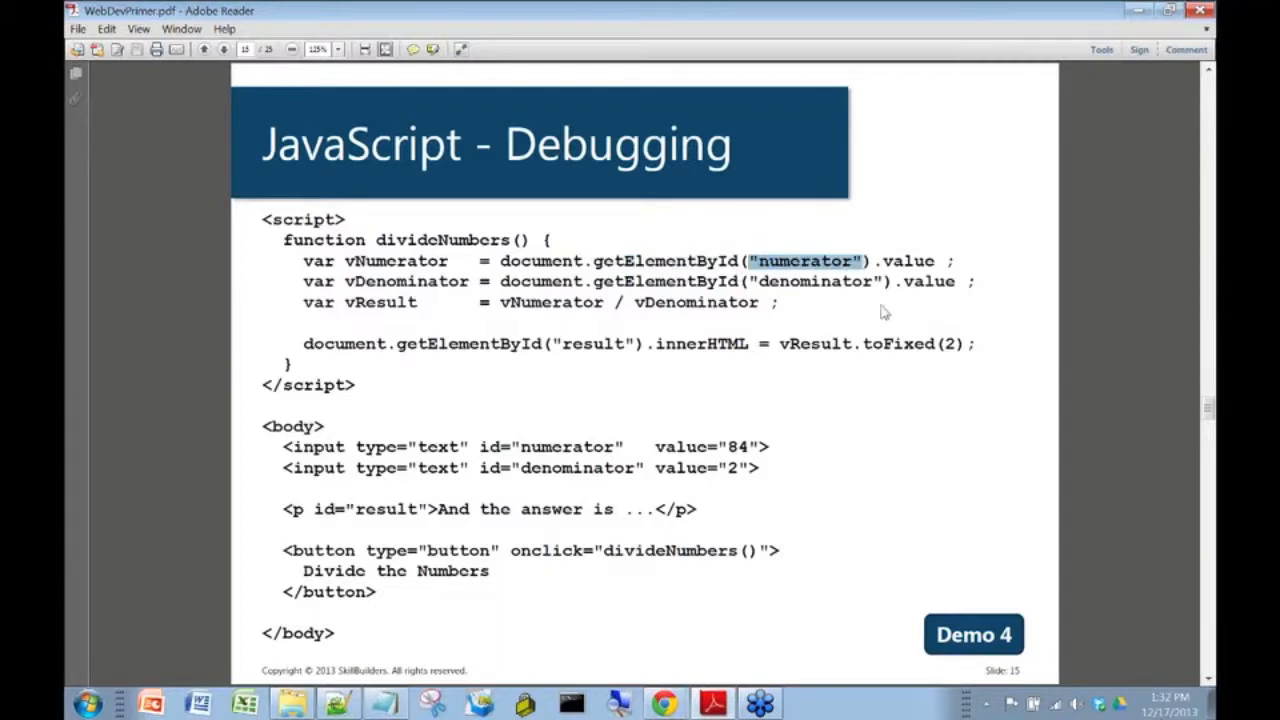
mouse_move(344, 446)
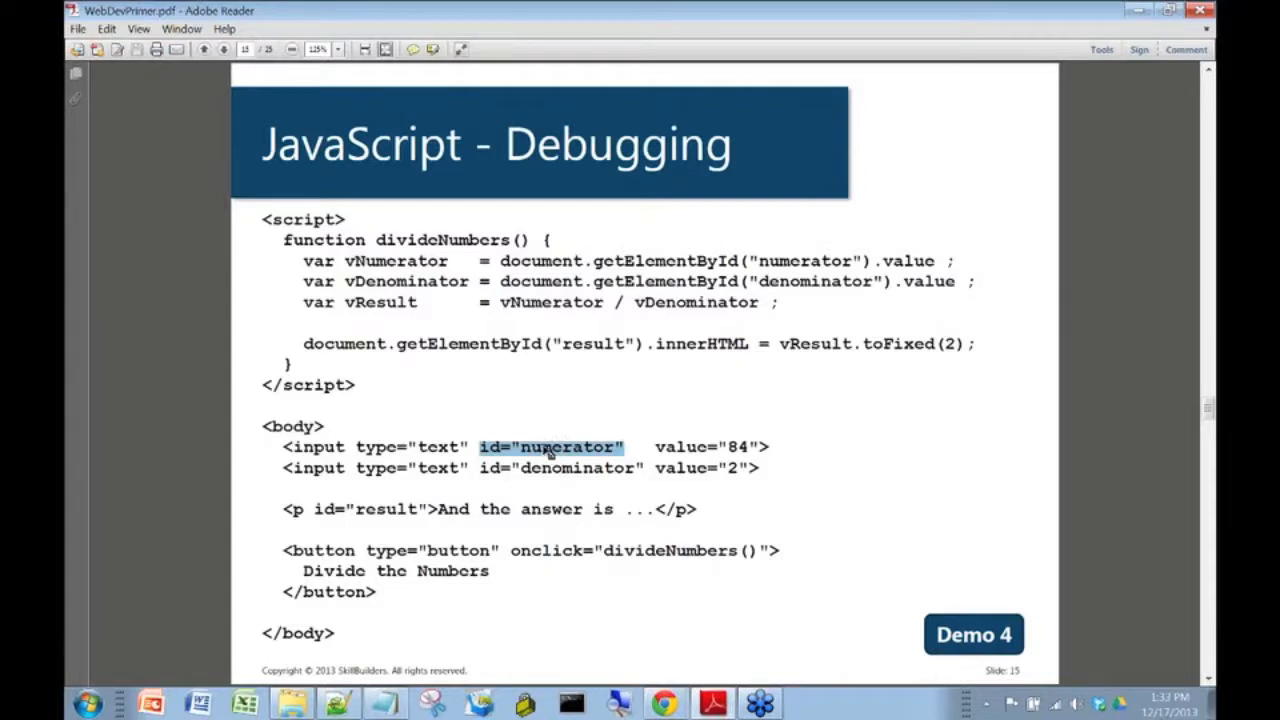
mouse_move(800, 280)
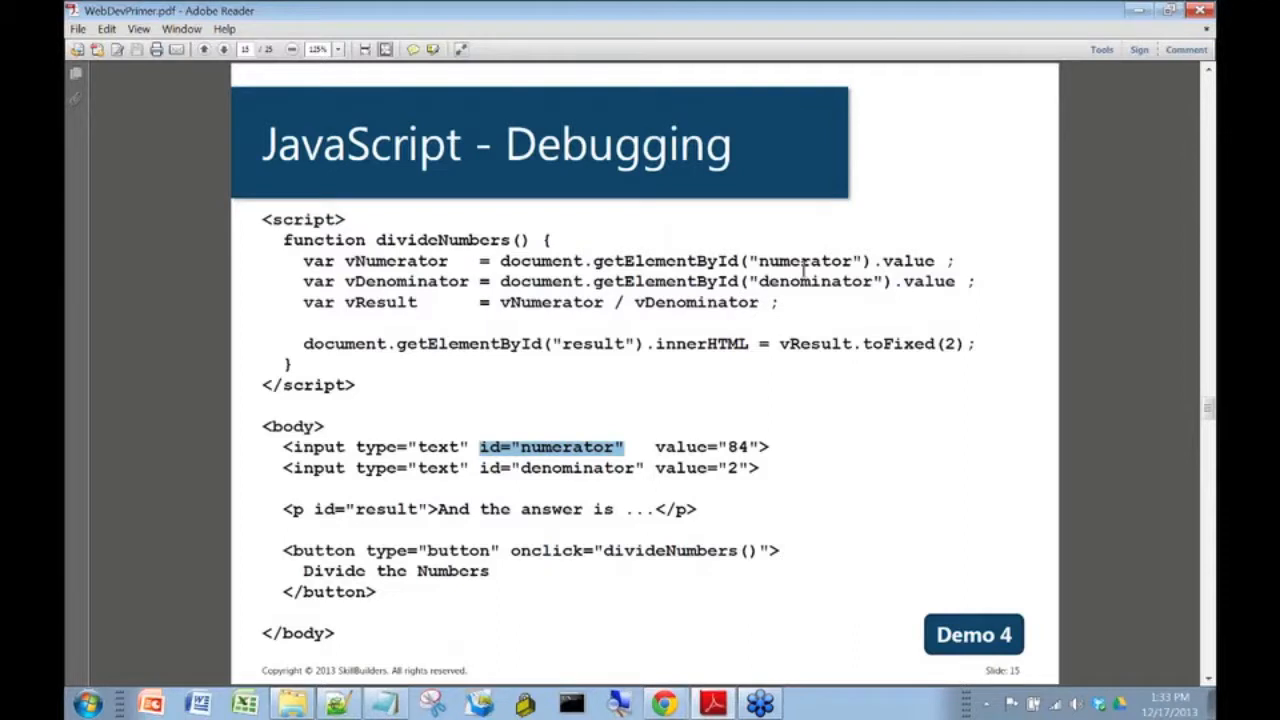
mouse_move(582, 432)
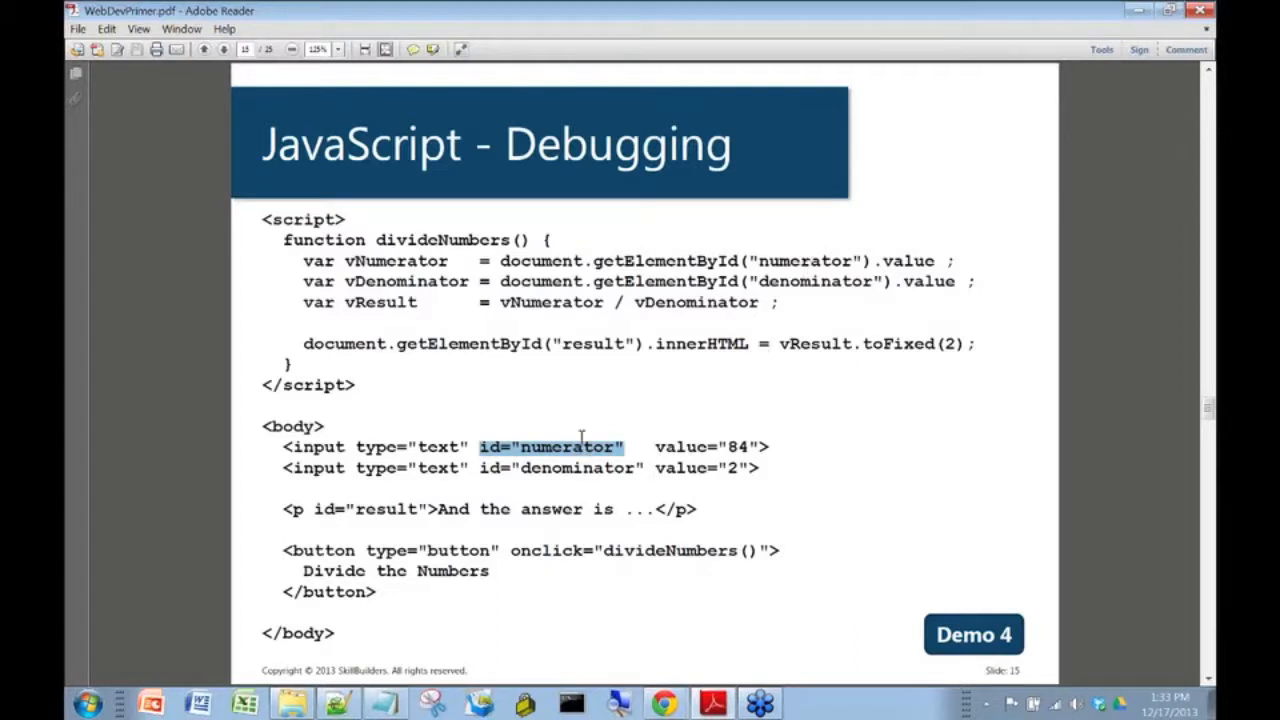
mouse_move(572, 432)
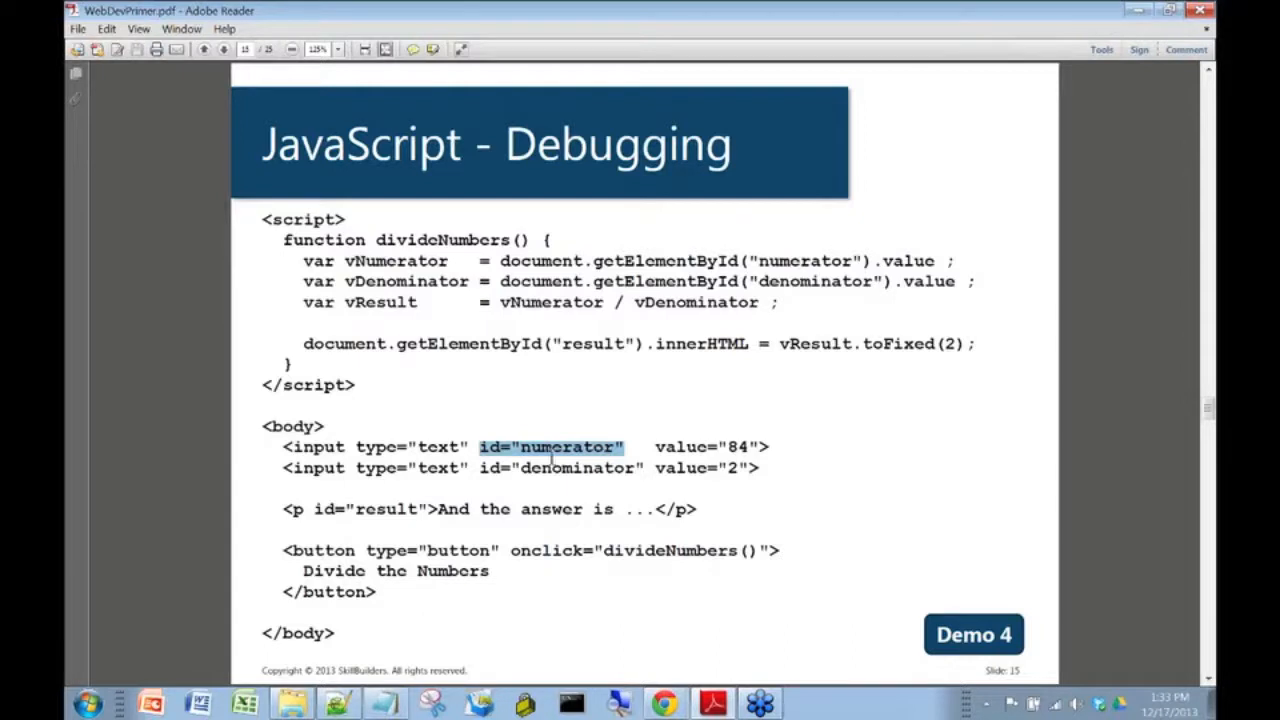
mouse_move(576, 472)
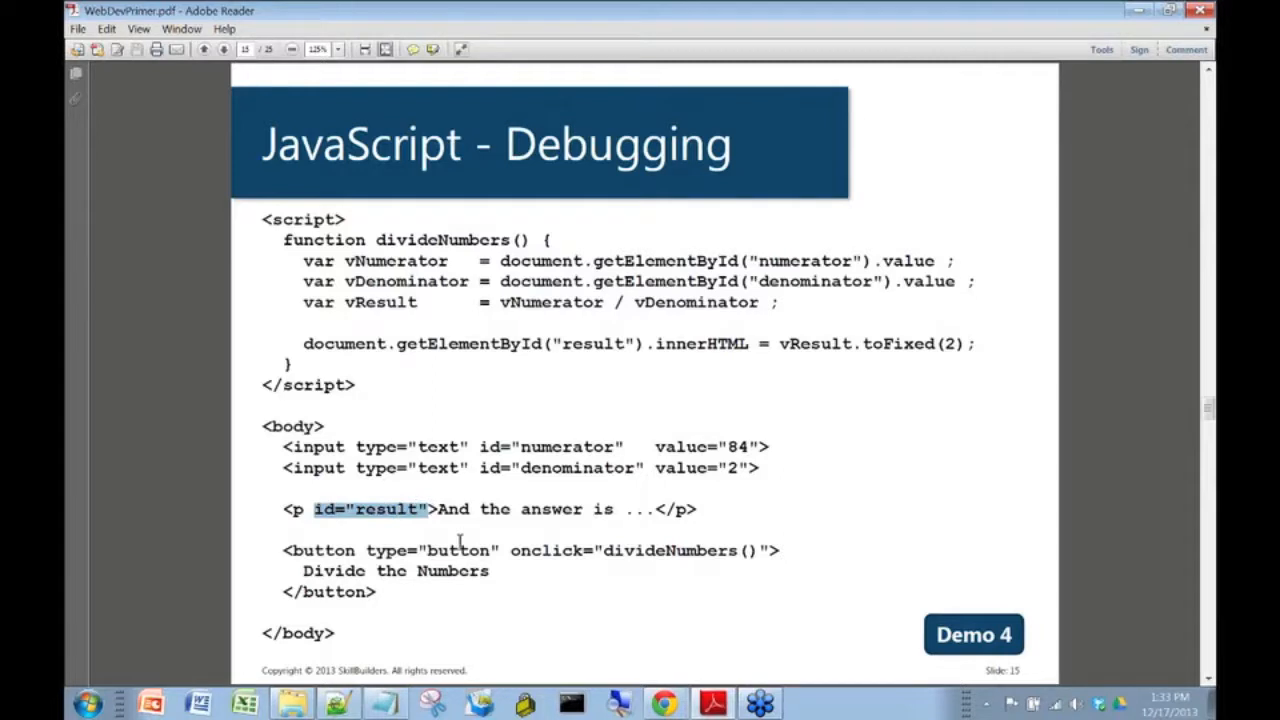
mouse_move(550, 510)
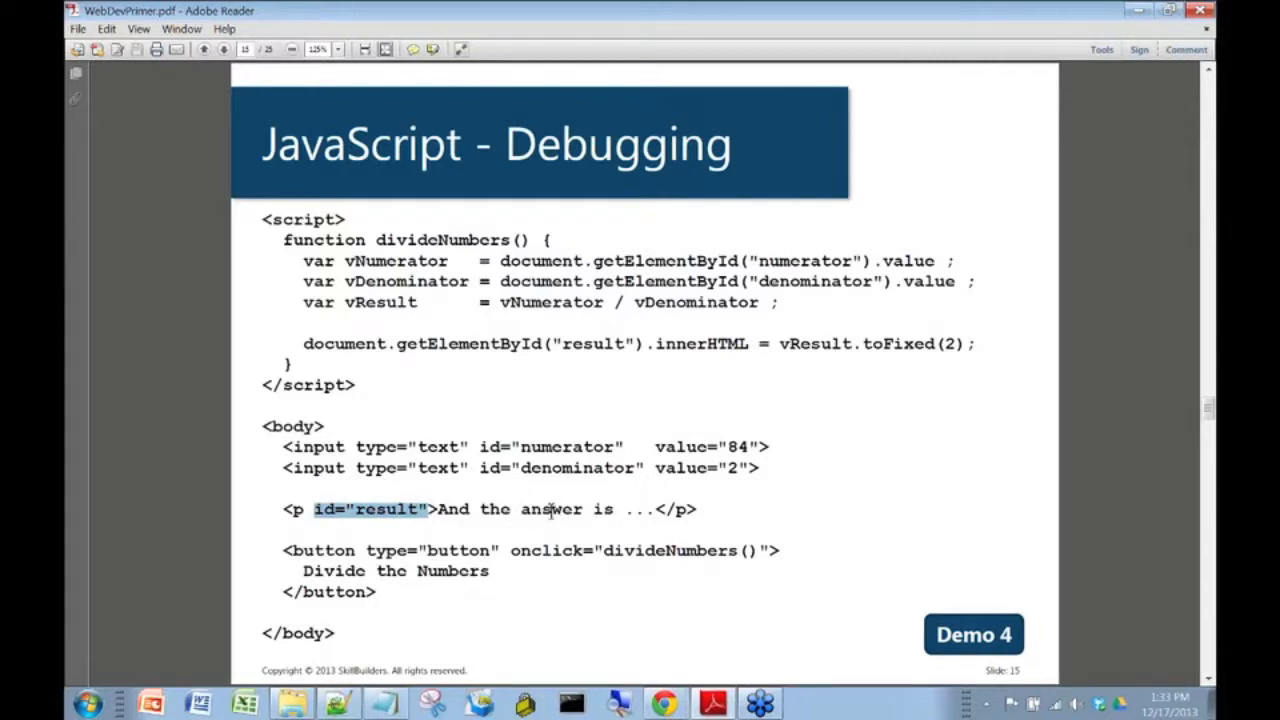
mouse_move(524, 528)
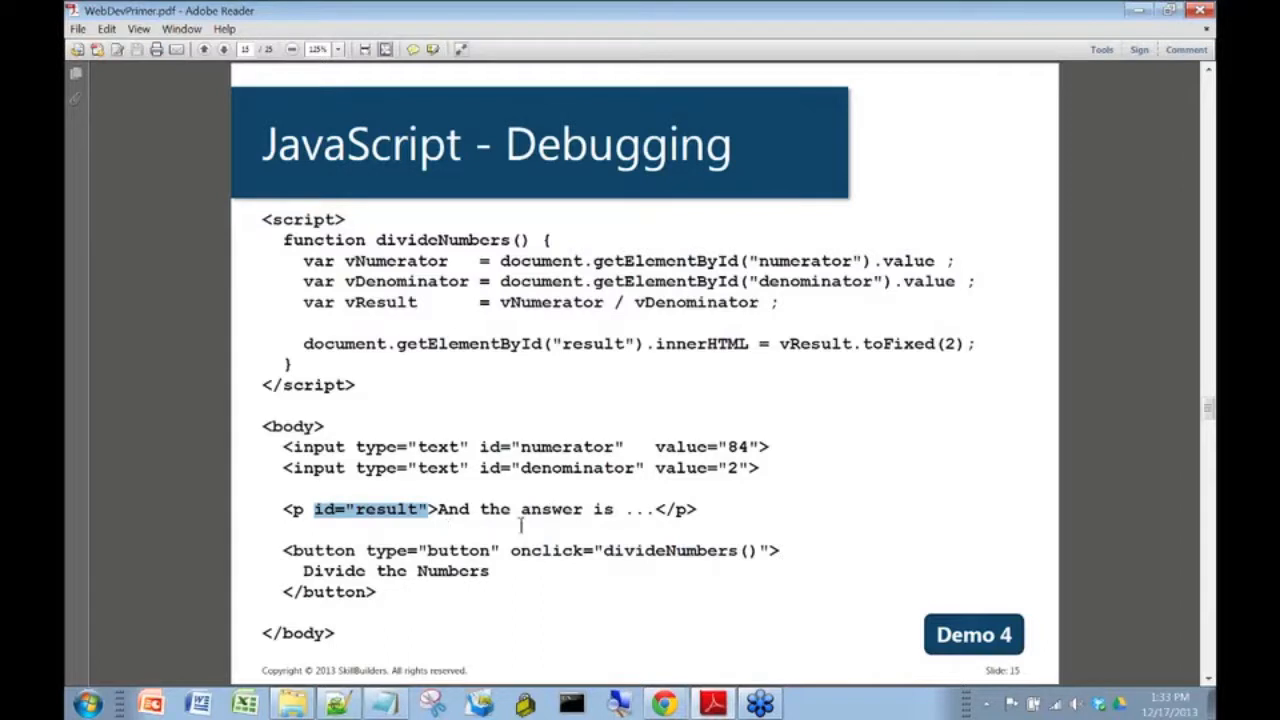
mouse_move(656, 384)
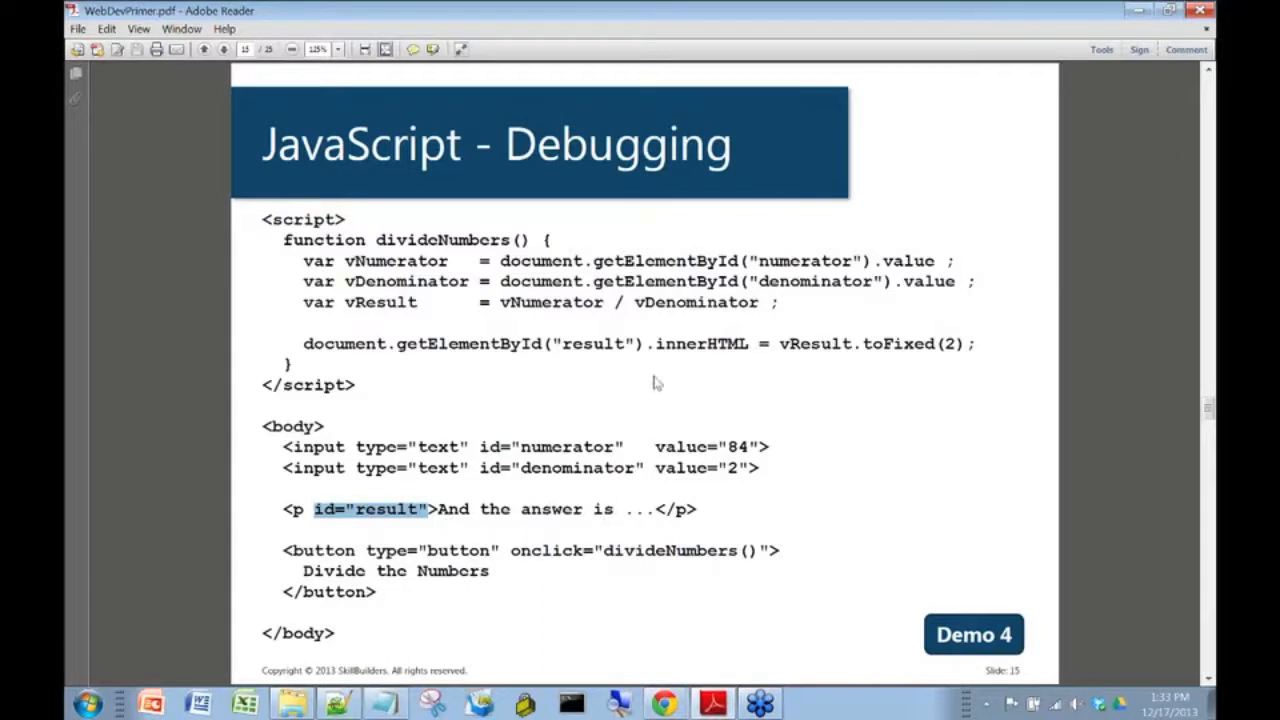
mouse_move(556, 296)
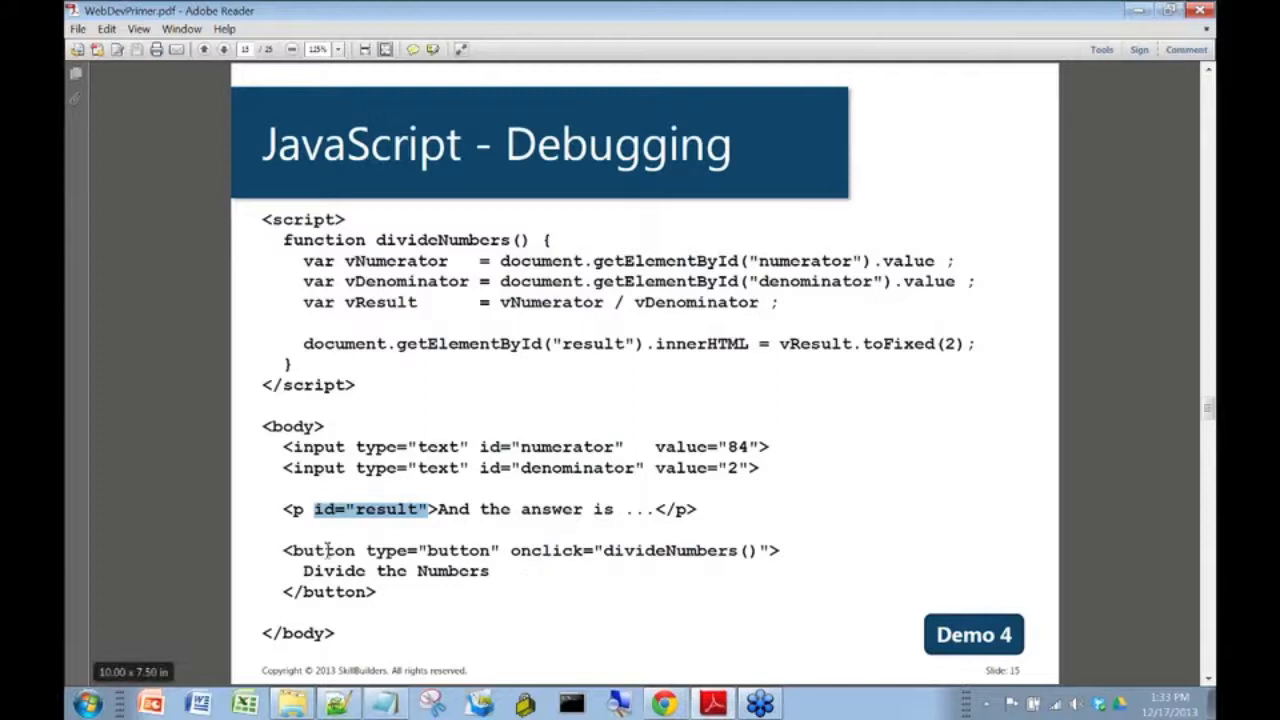
mouse_move(508, 550)
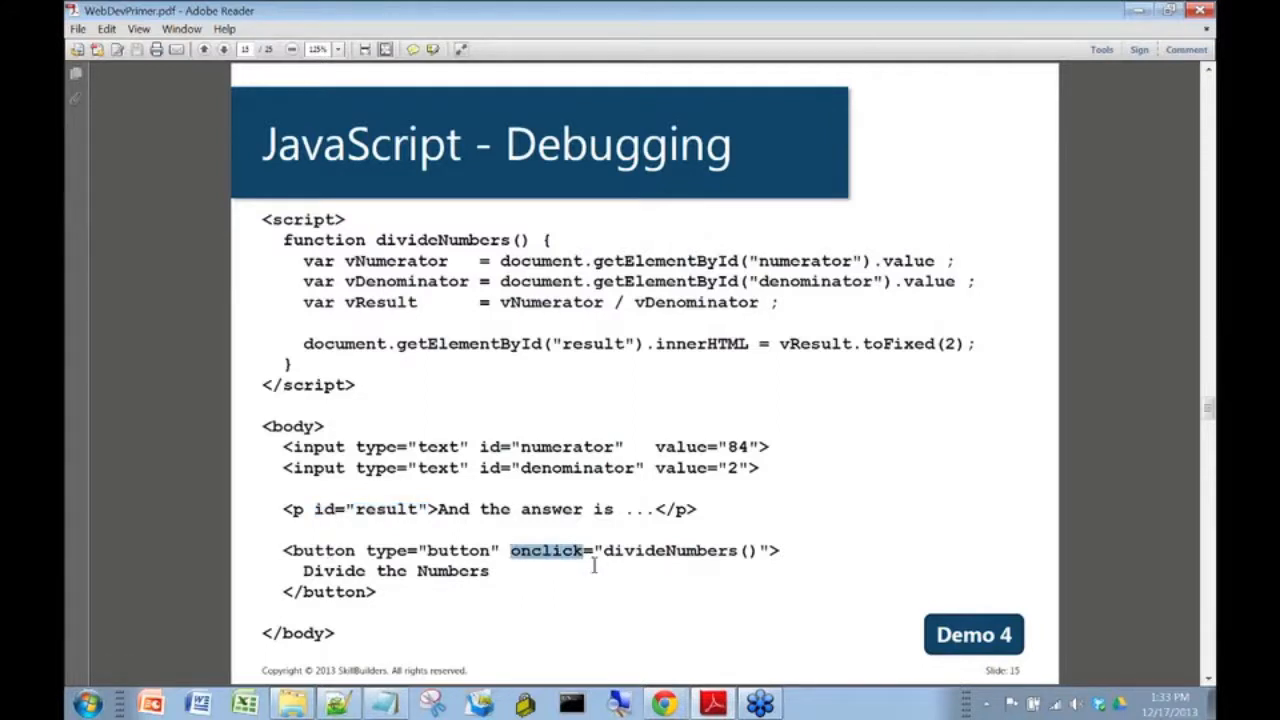
mouse_move(596, 550)
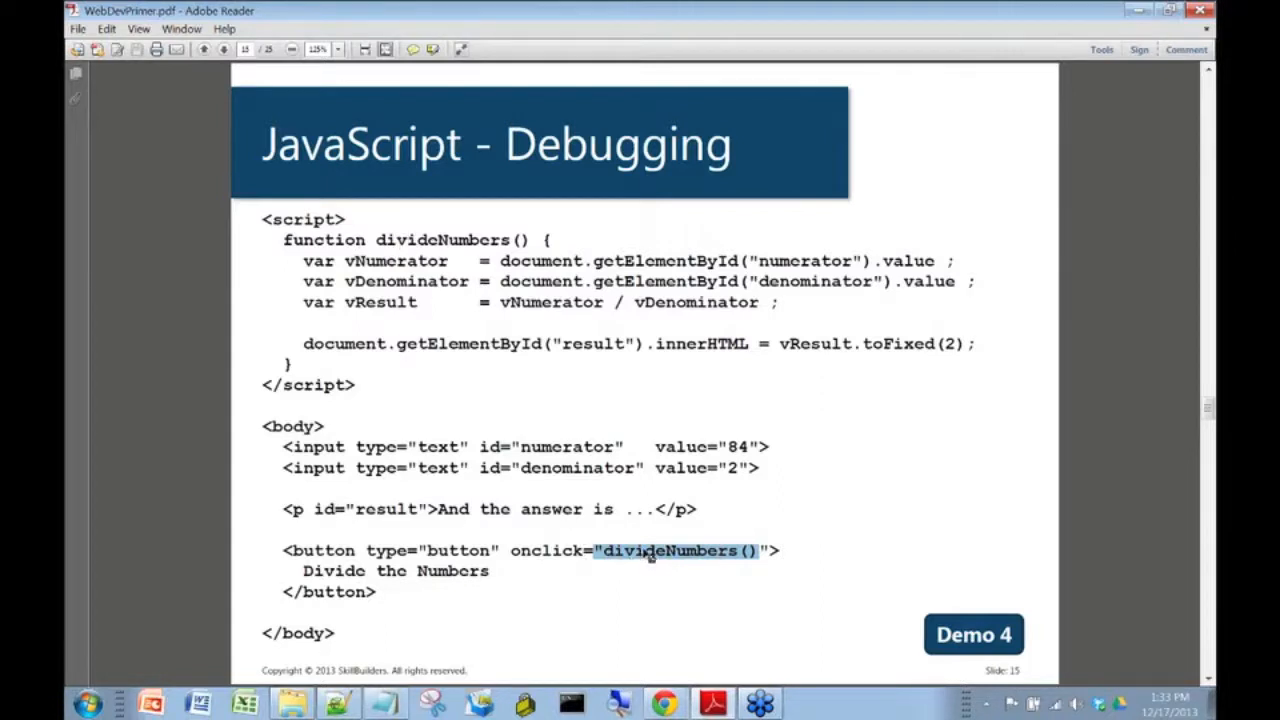
mouse_move(558, 552)
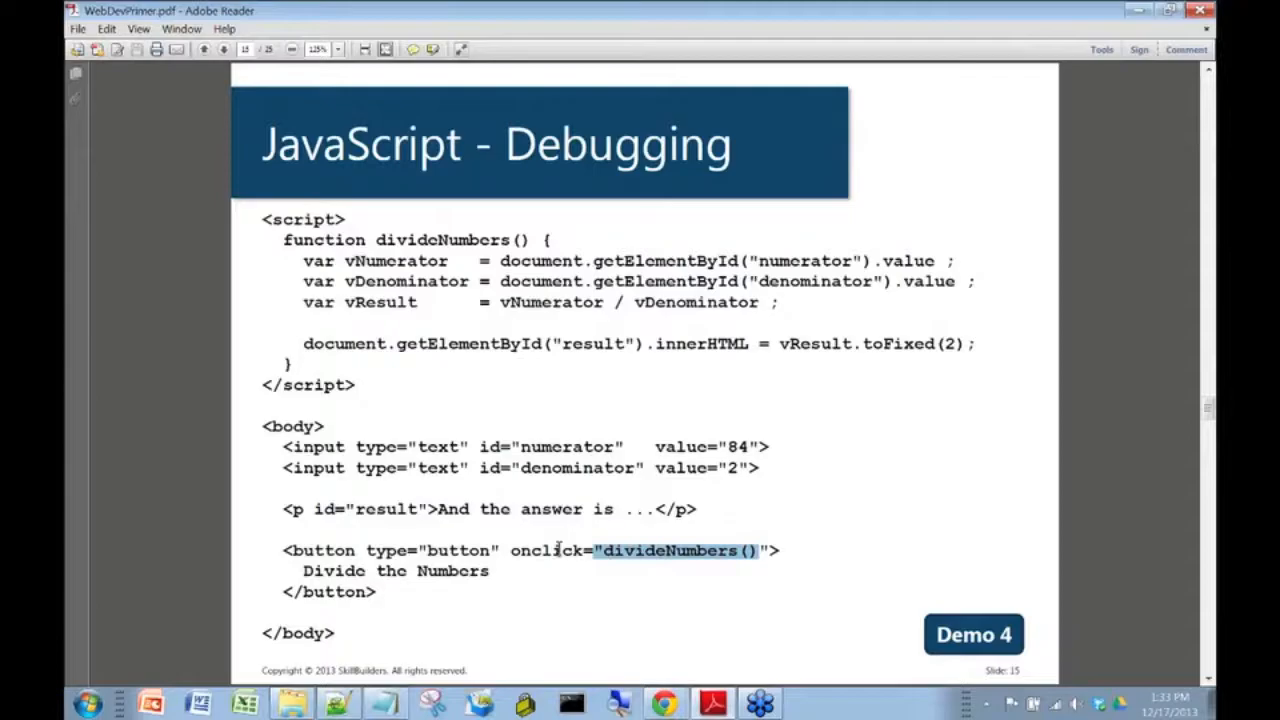